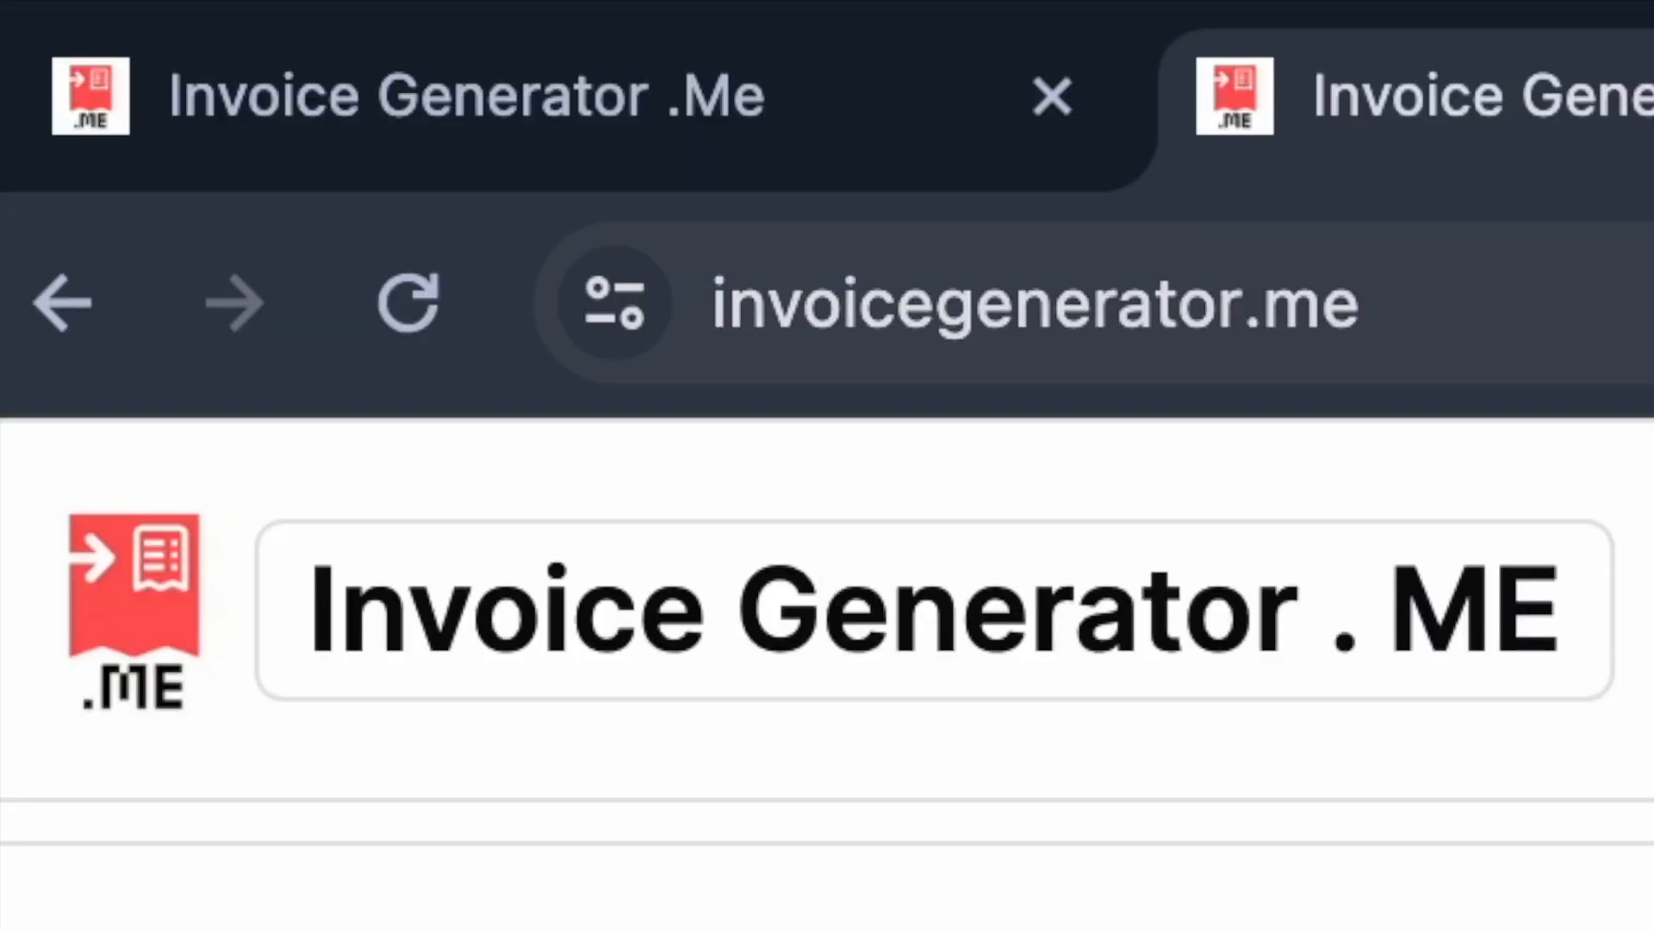
# Step: Reveal the full site address and switch the invoice editor to the Dark theme
pyautogui.click(1054, 302)
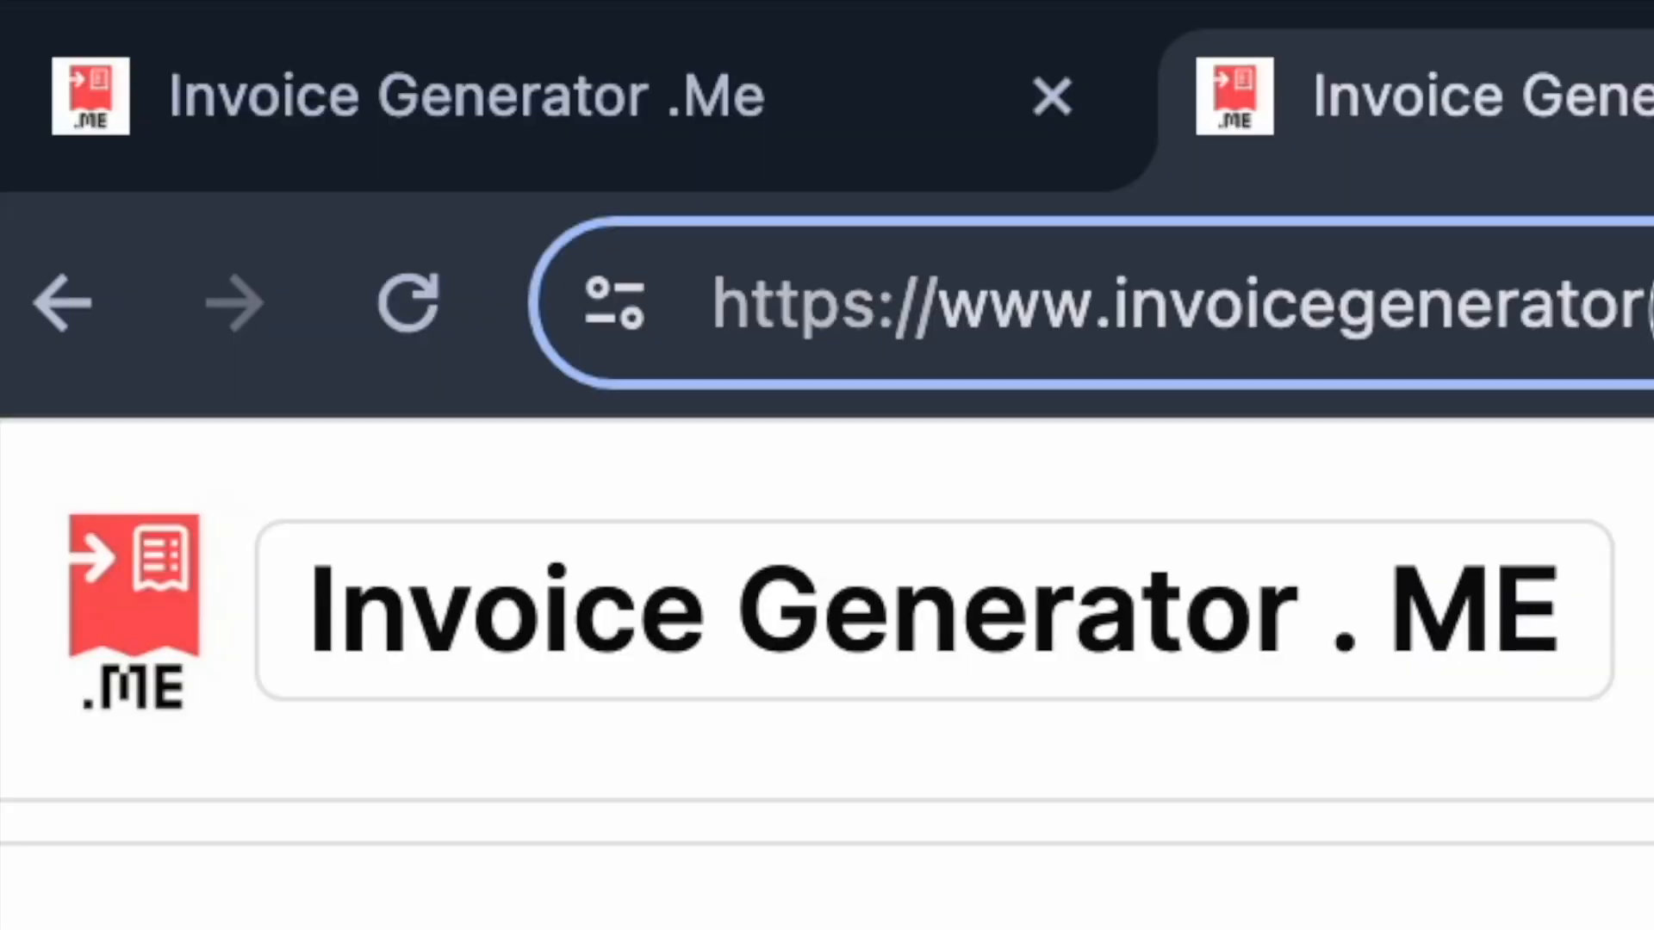
pyautogui.click(1536, 228)
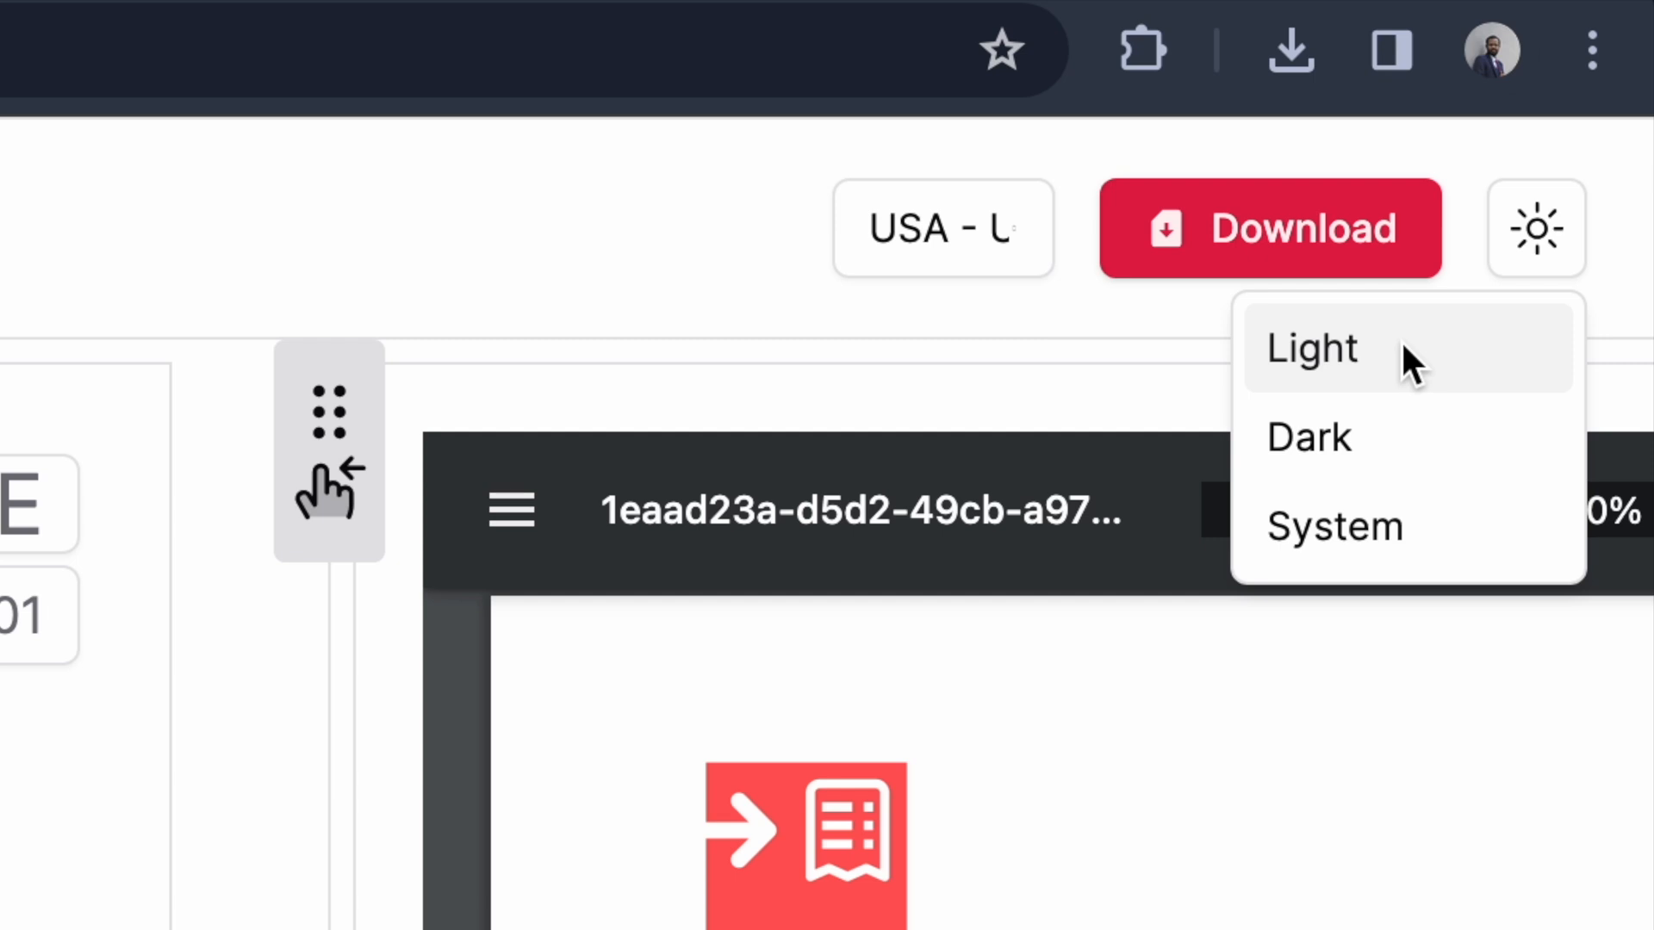
pyautogui.moveTo(1429, 442)
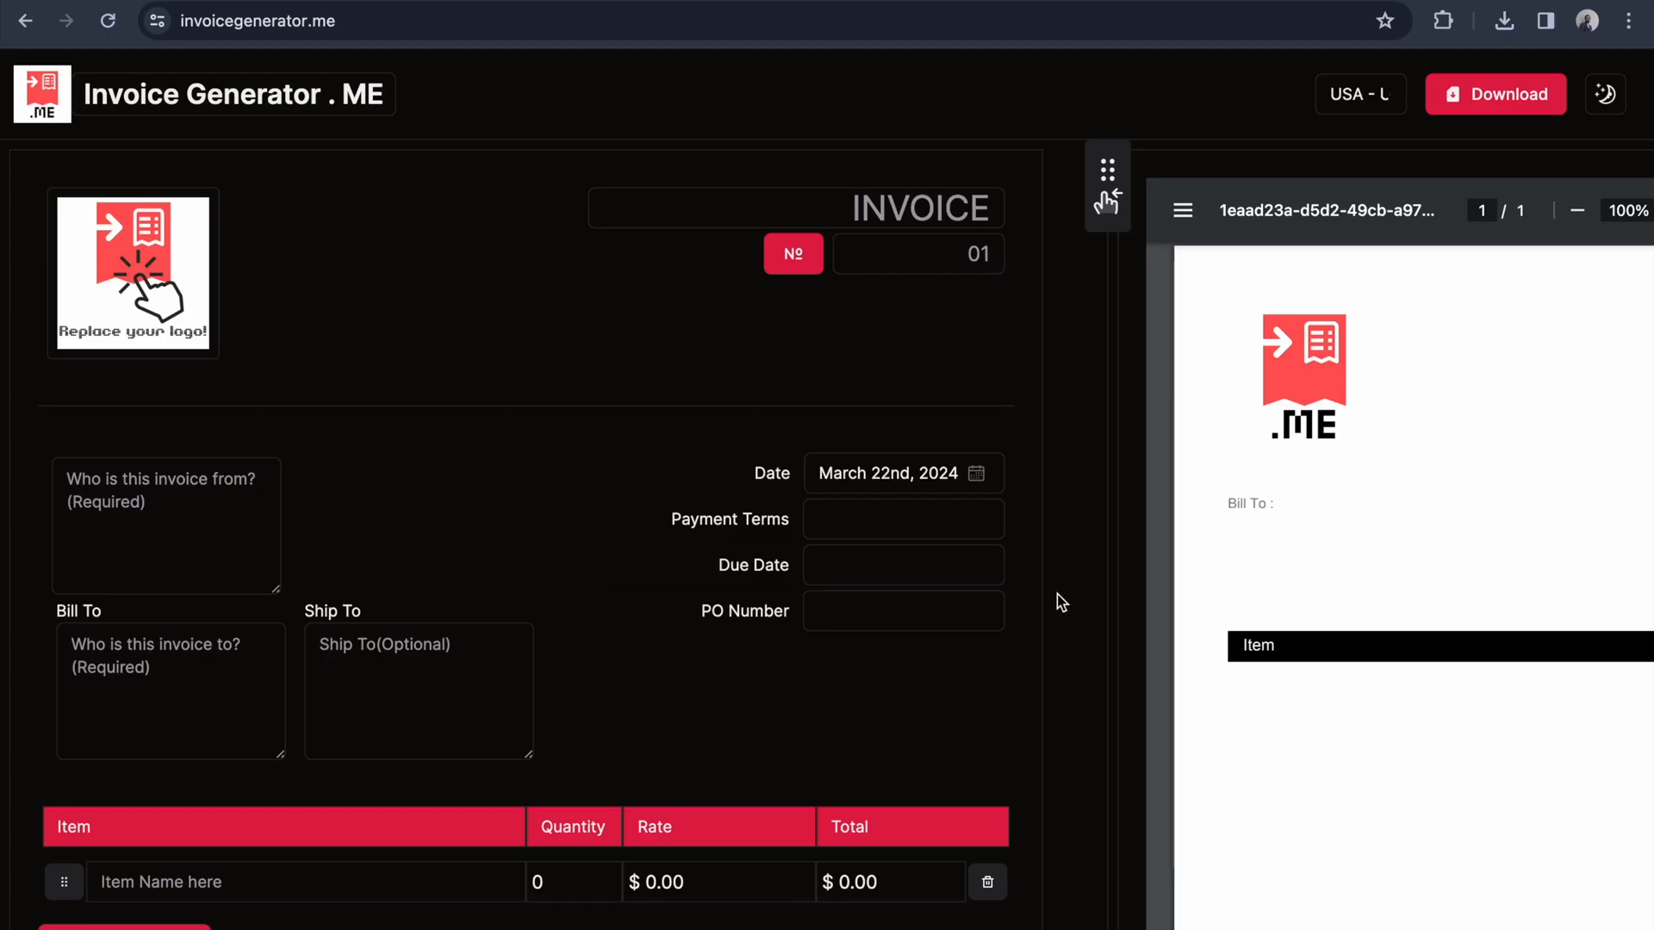
pyautogui.scroll(-3)
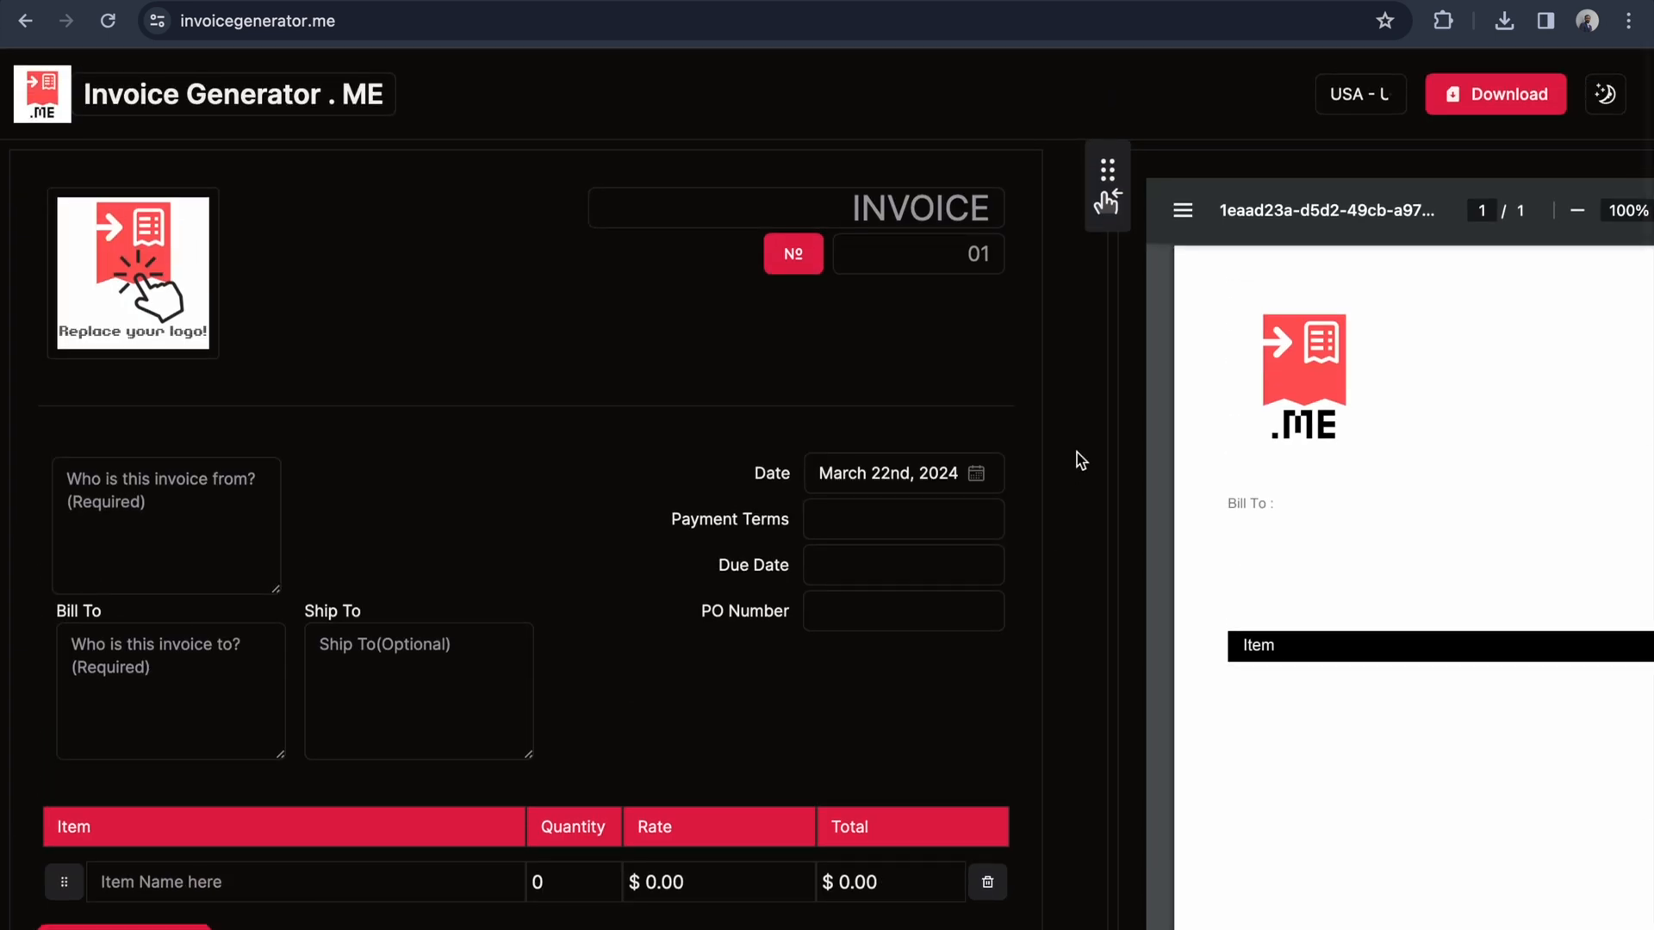
# Step: Switch the editor back to the Light theme from the appearance list
pyautogui.click(1604, 94)
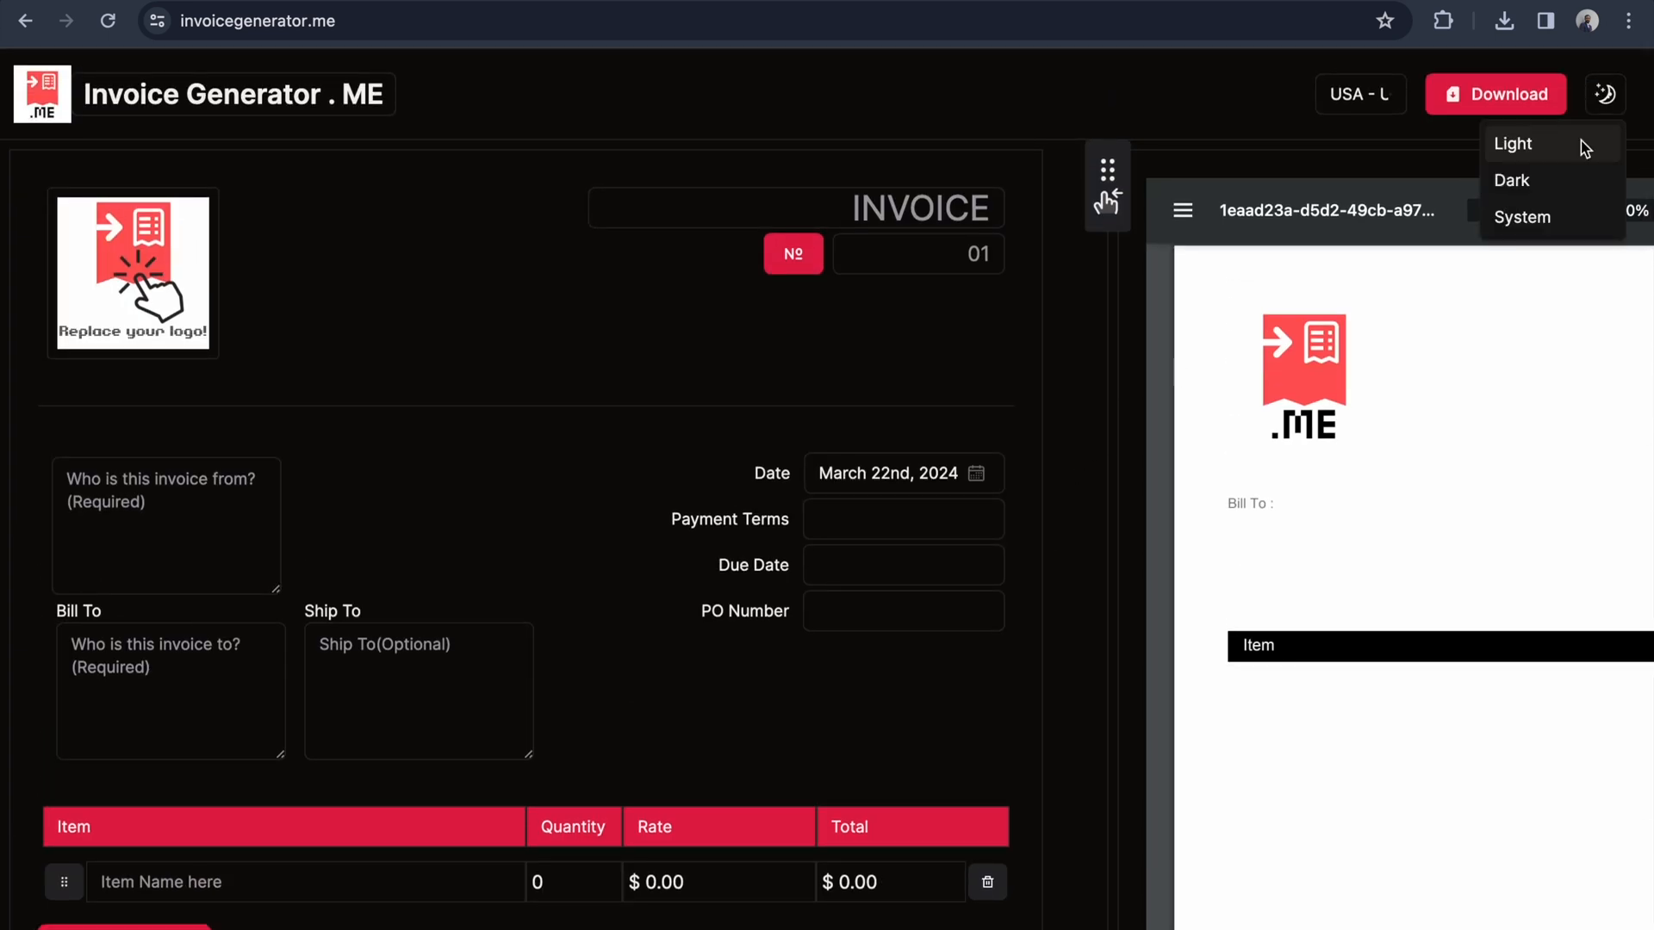
pyautogui.click(1512, 144)
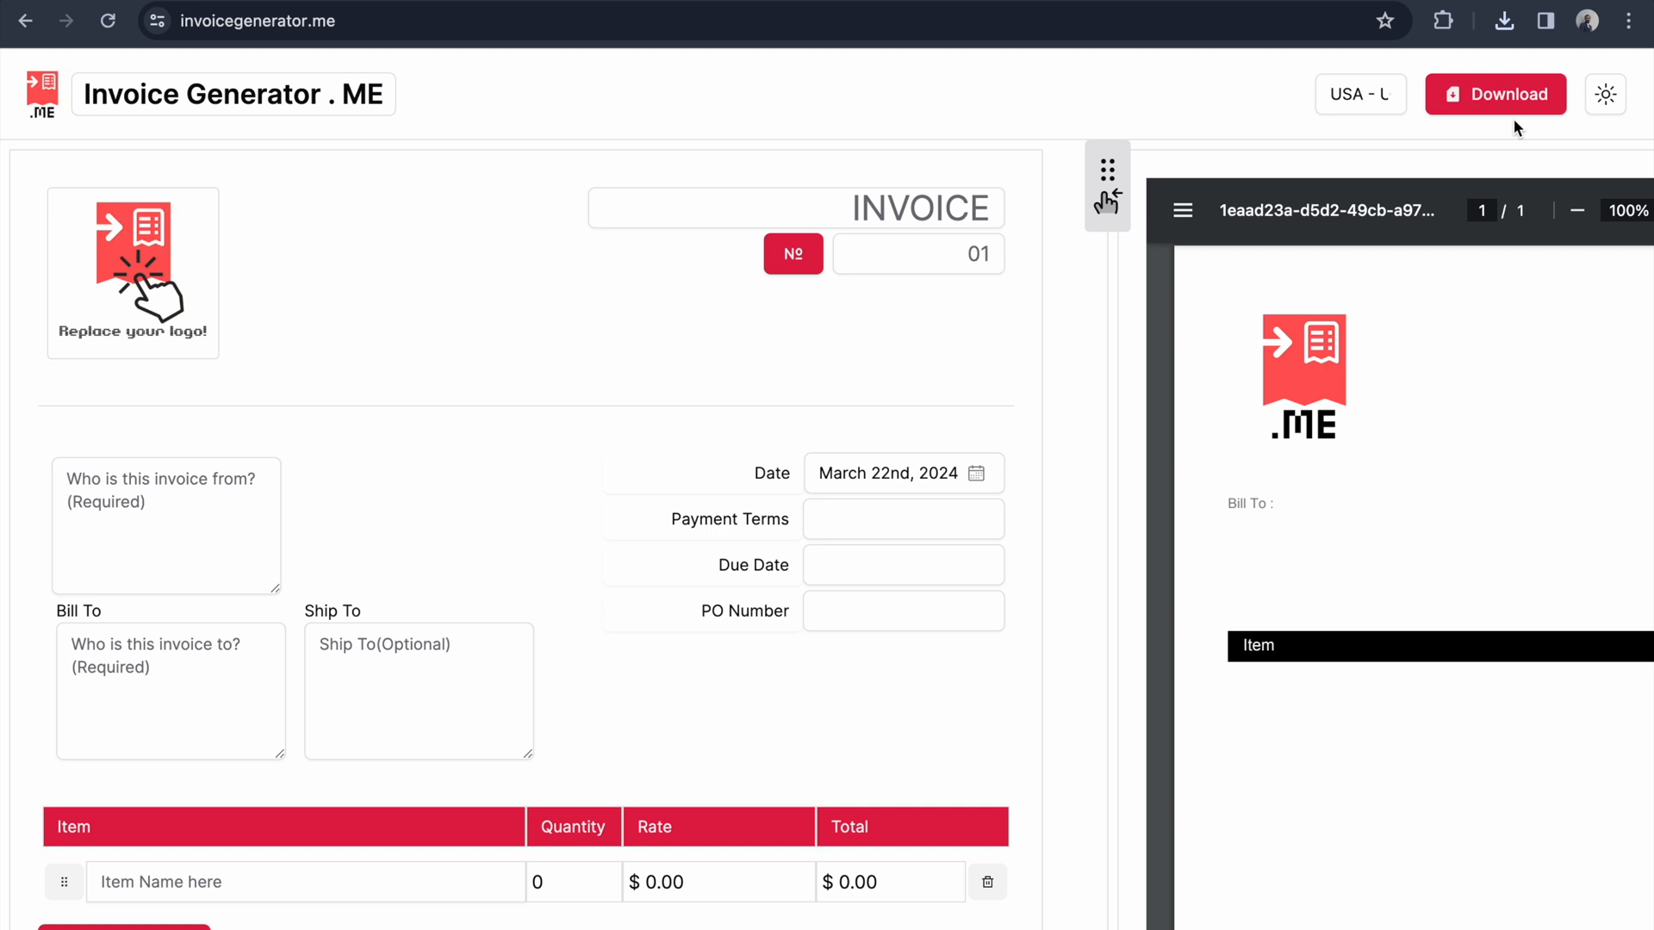
pyautogui.click(1359, 94)
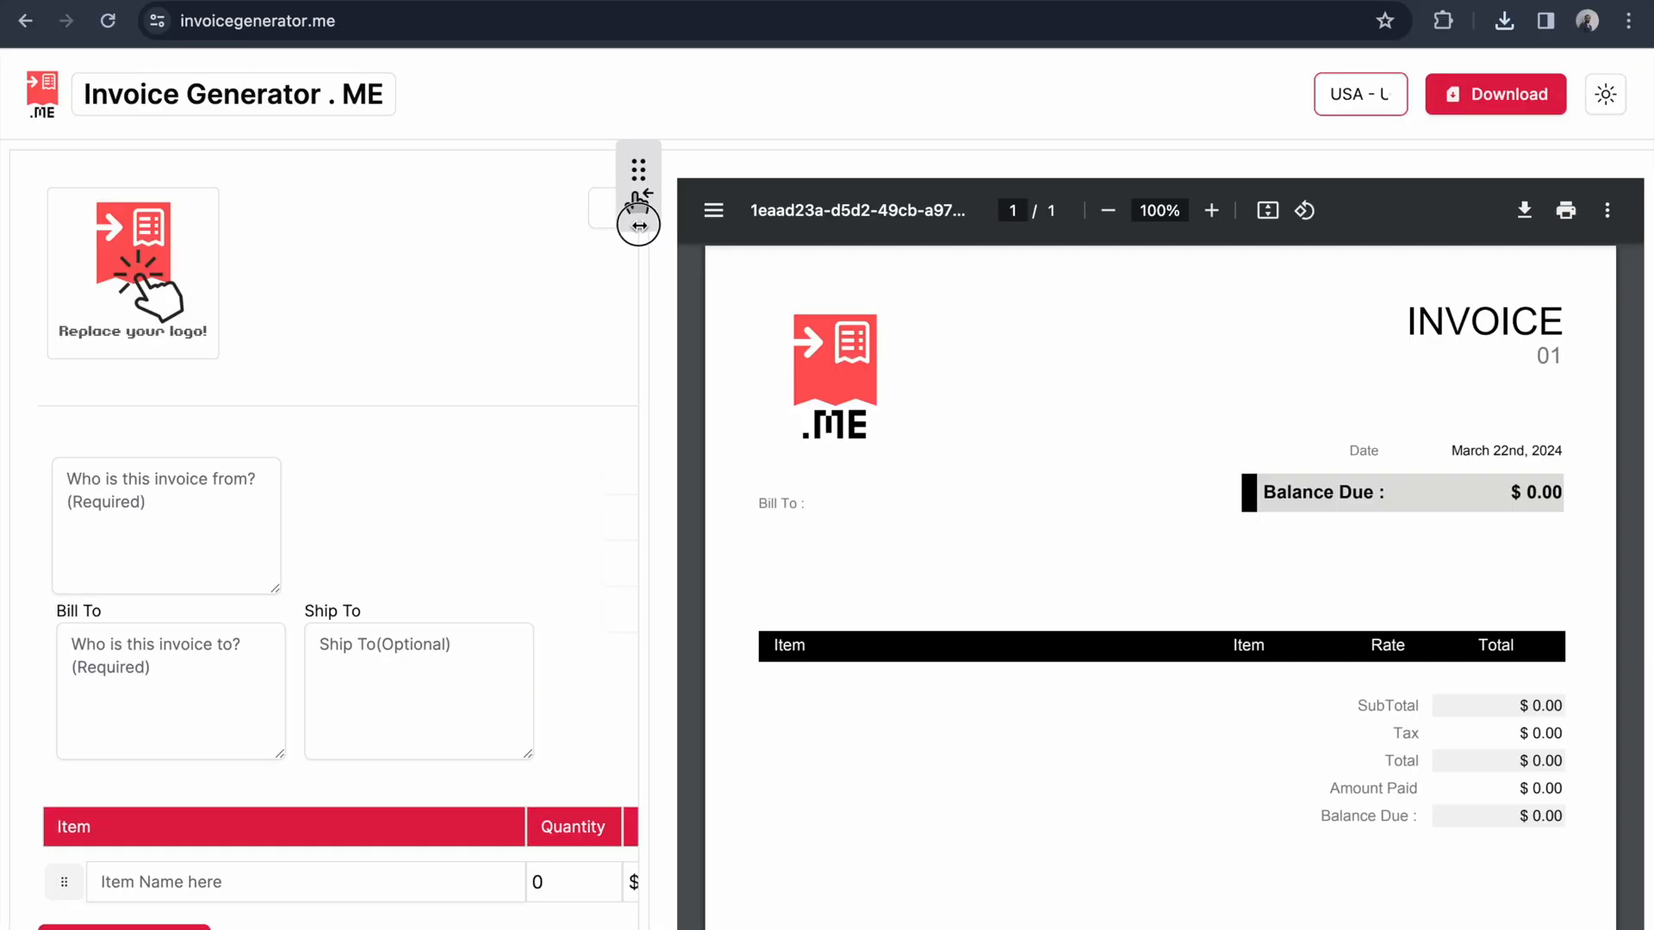
# Step: Widen the PDF preview pane until the whole invoice page shows beside the form
pyautogui.moveTo(638, 211); pyautogui.dragTo(658, 211)
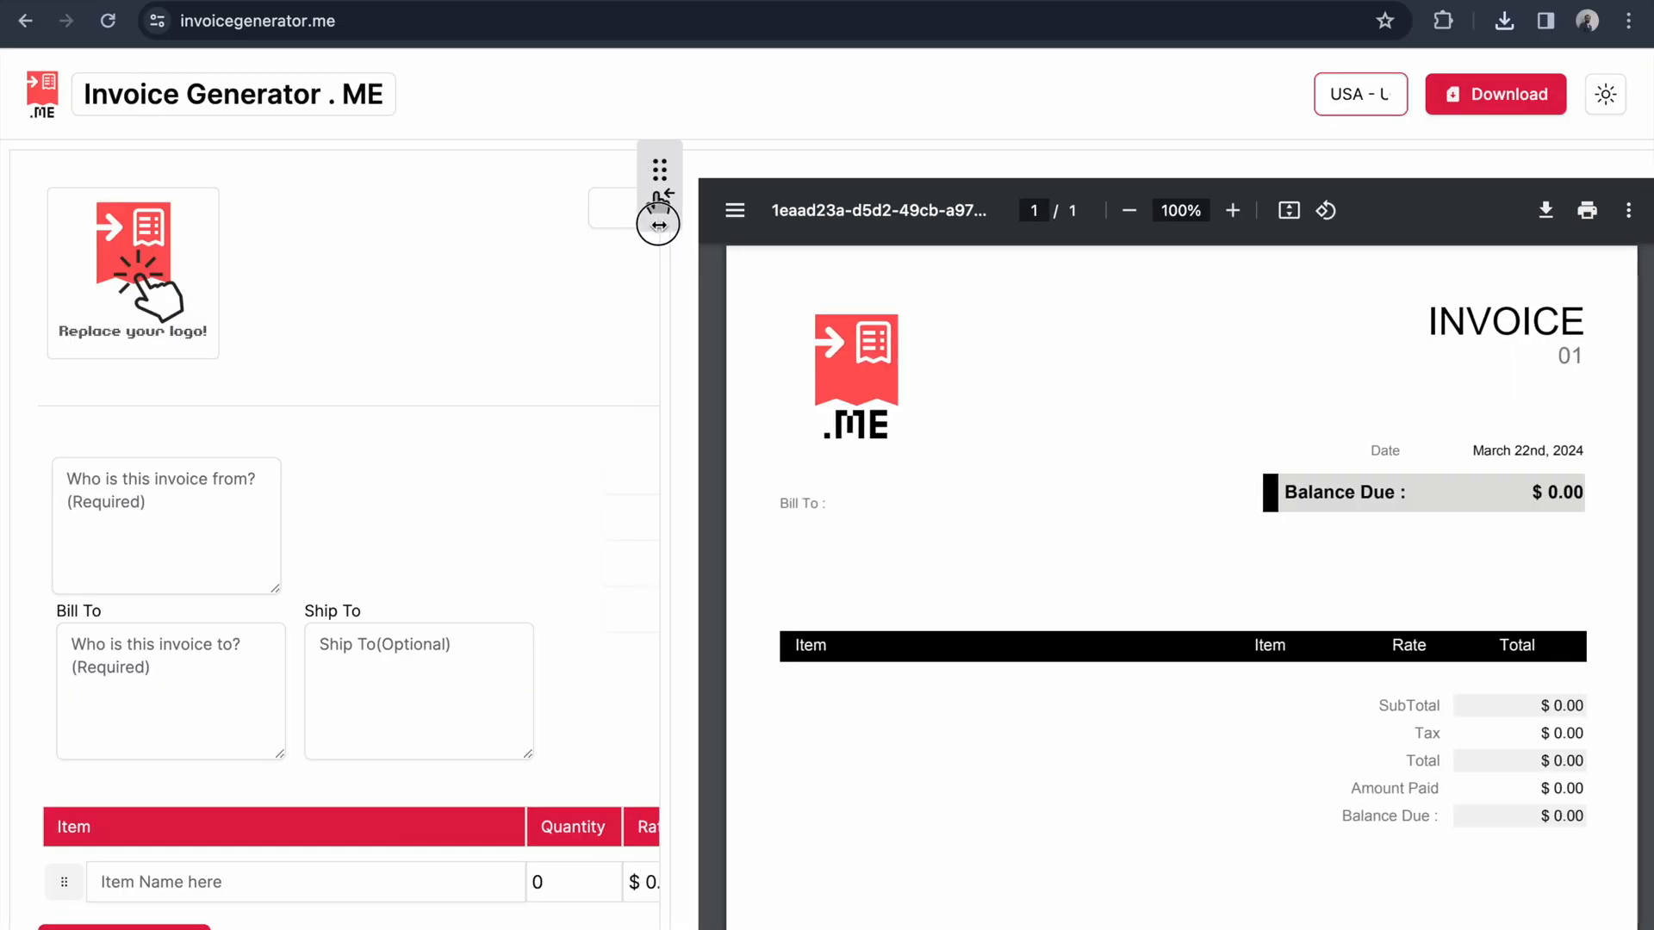
pyautogui.moveTo(658, 211); pyautogui.dragTo(937, 185)
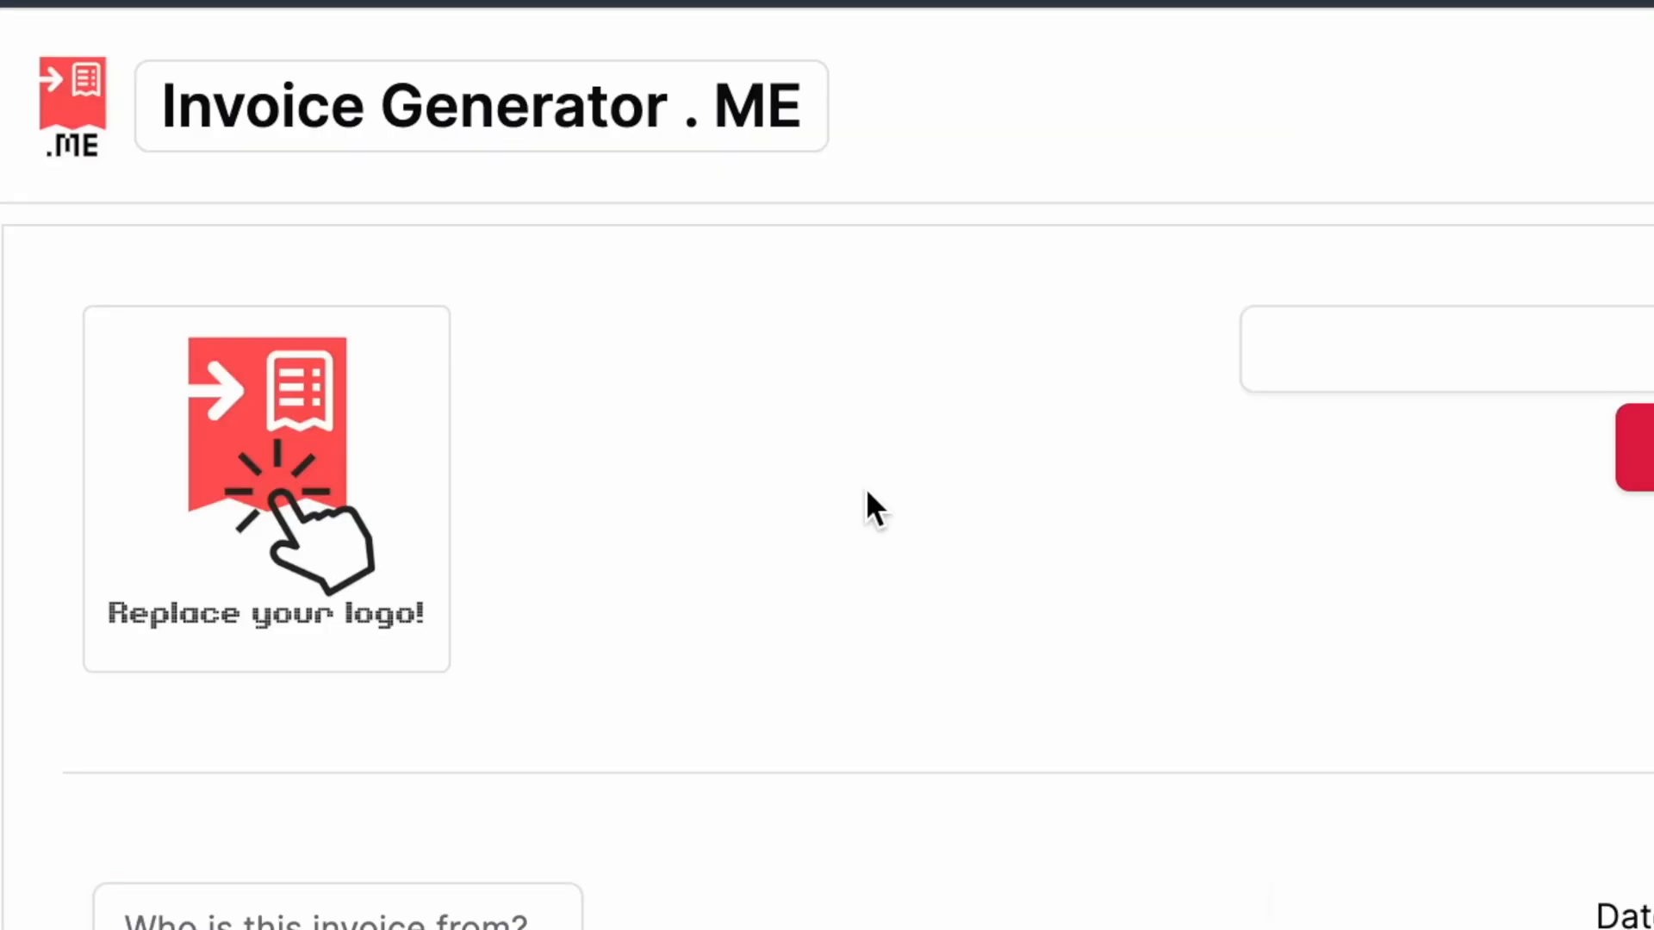
pyautogui.moveTo(316, 470)
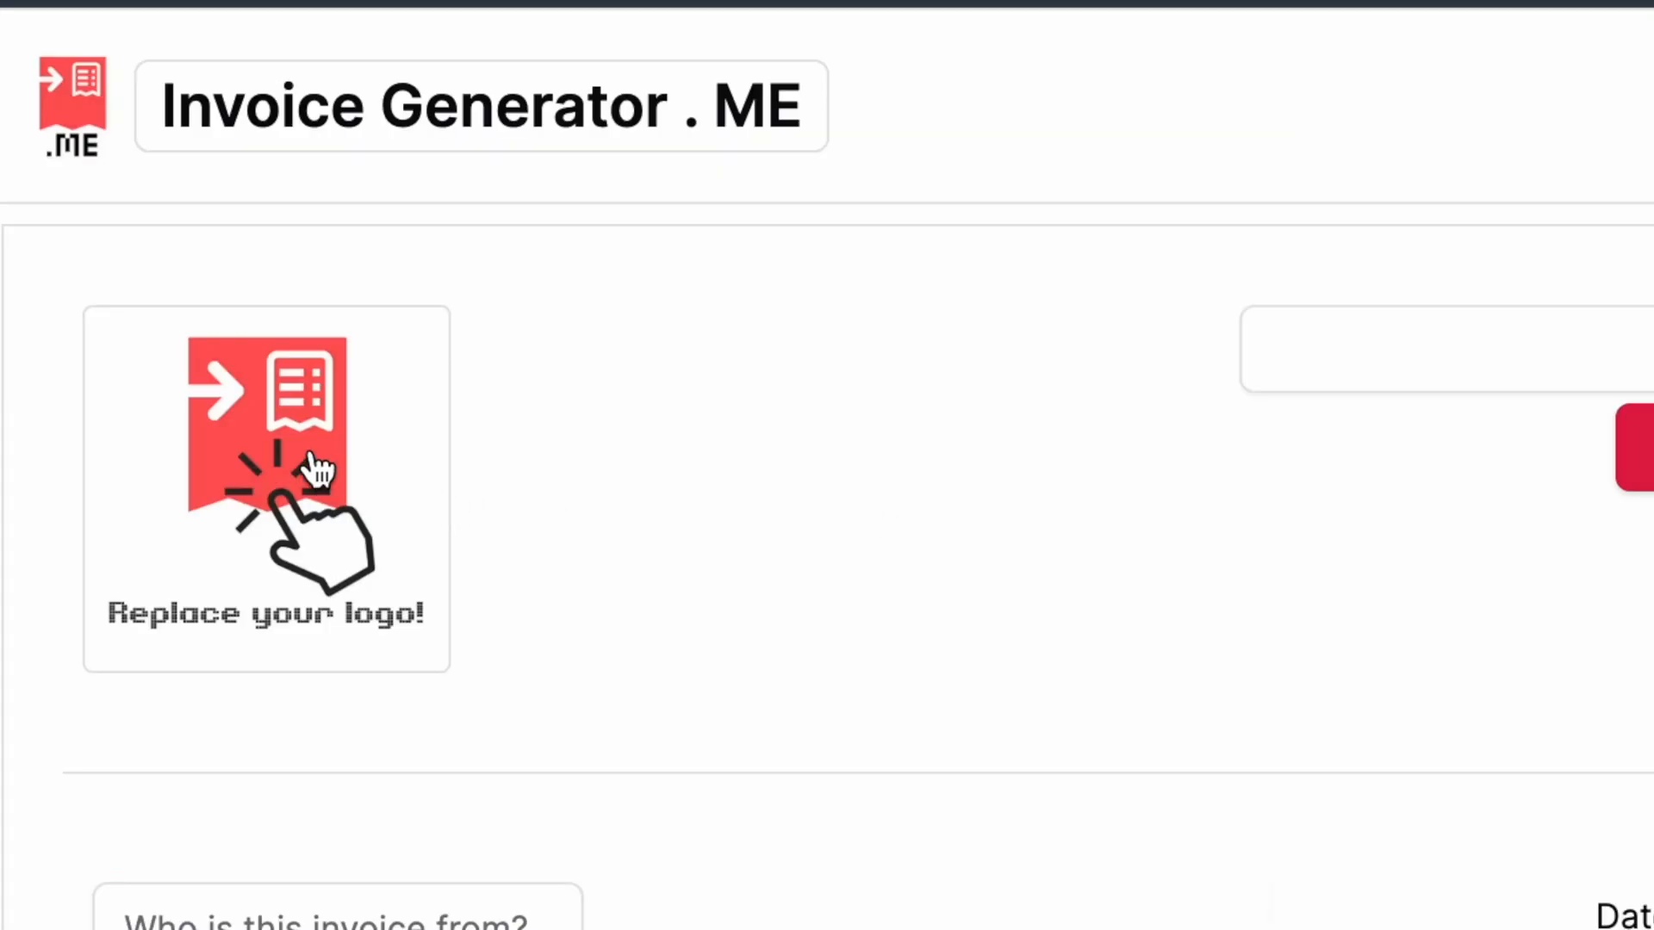
pyautogui.moveTo(285, 412)
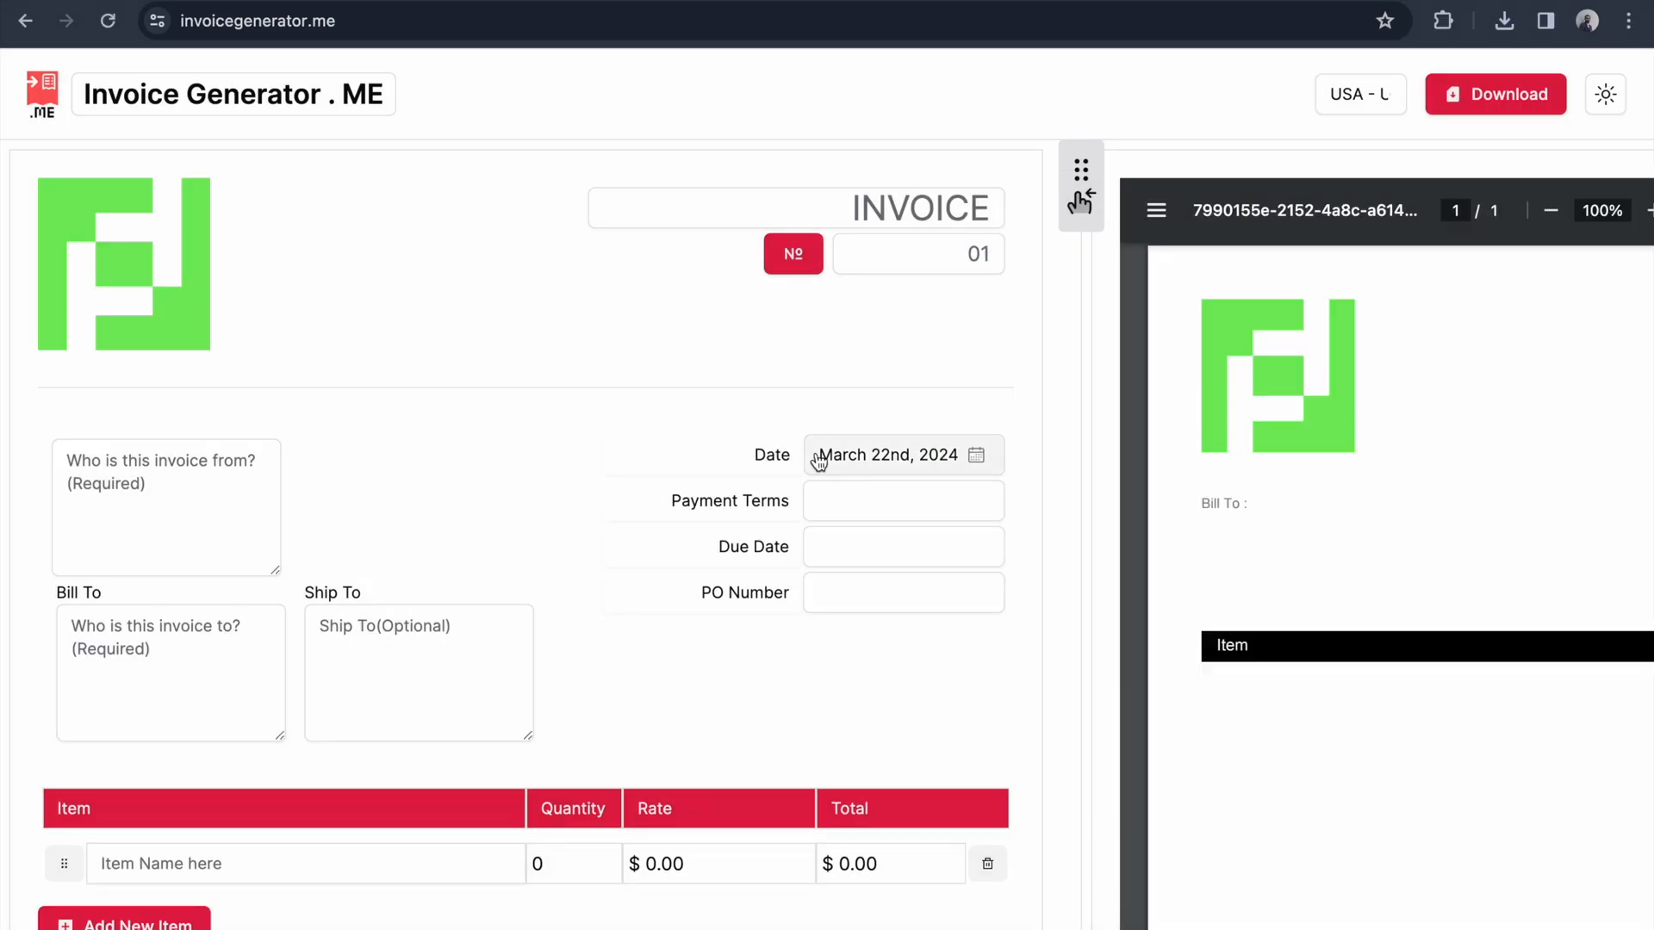
pyautogui.moveTo(717, 447)
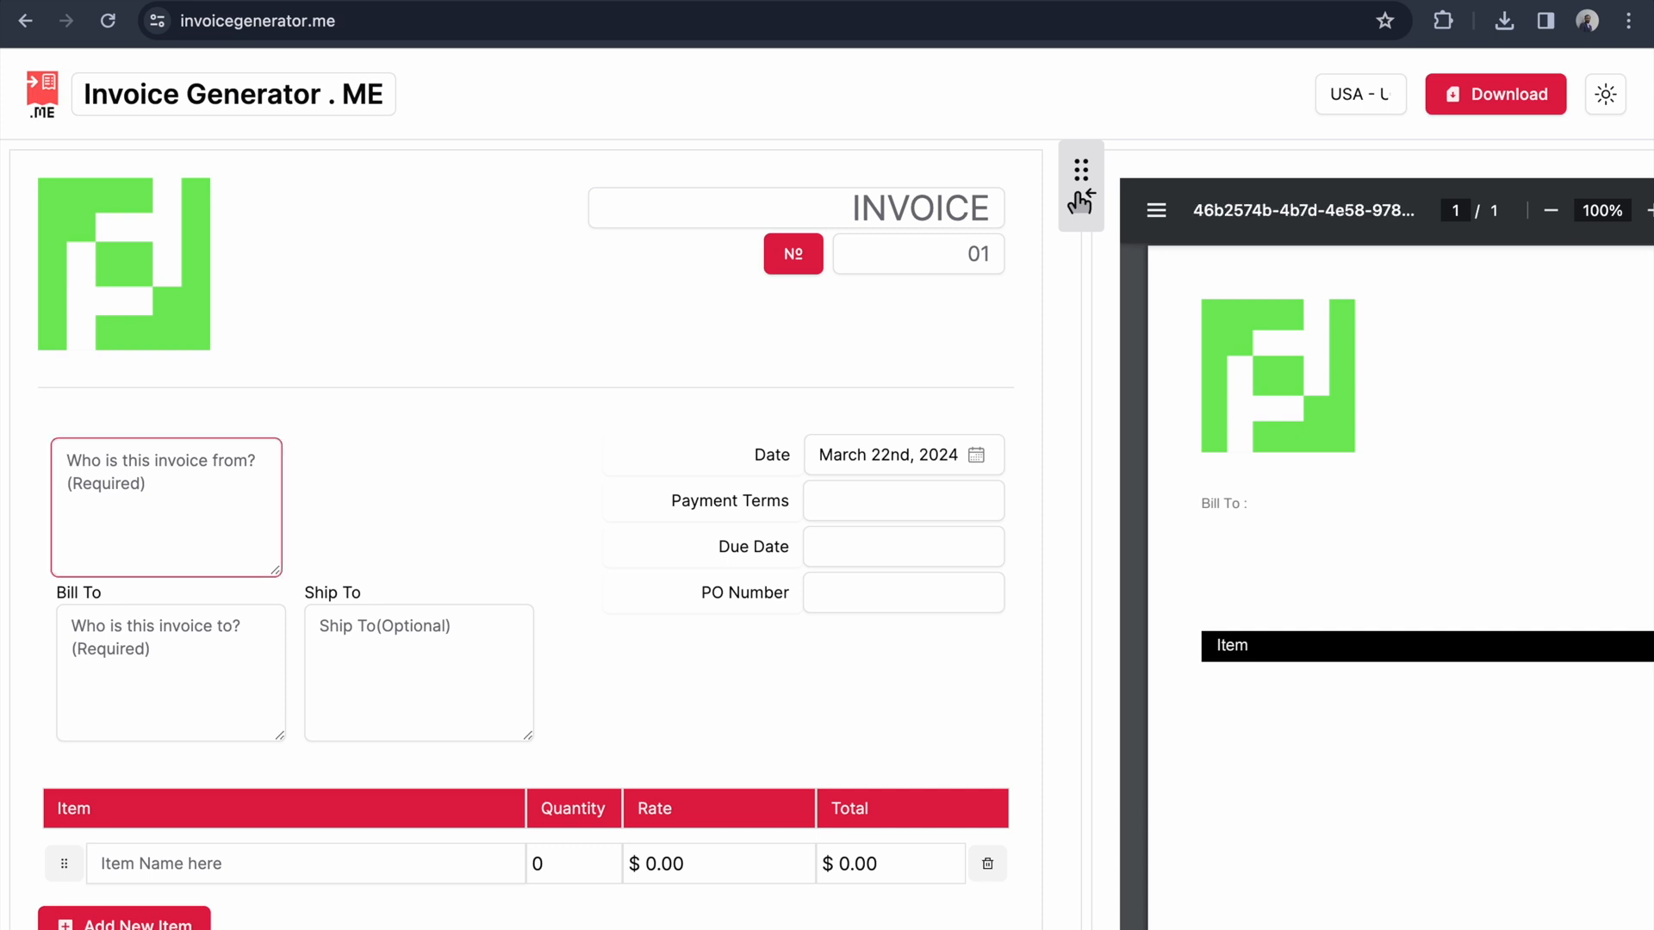
# Step: Enter sender 'Programming make sense', Bill To 'customers', Ship To 'youtube channel'
pyautogui.write('Programming make sense')
pyautogui.write('youtube channel')
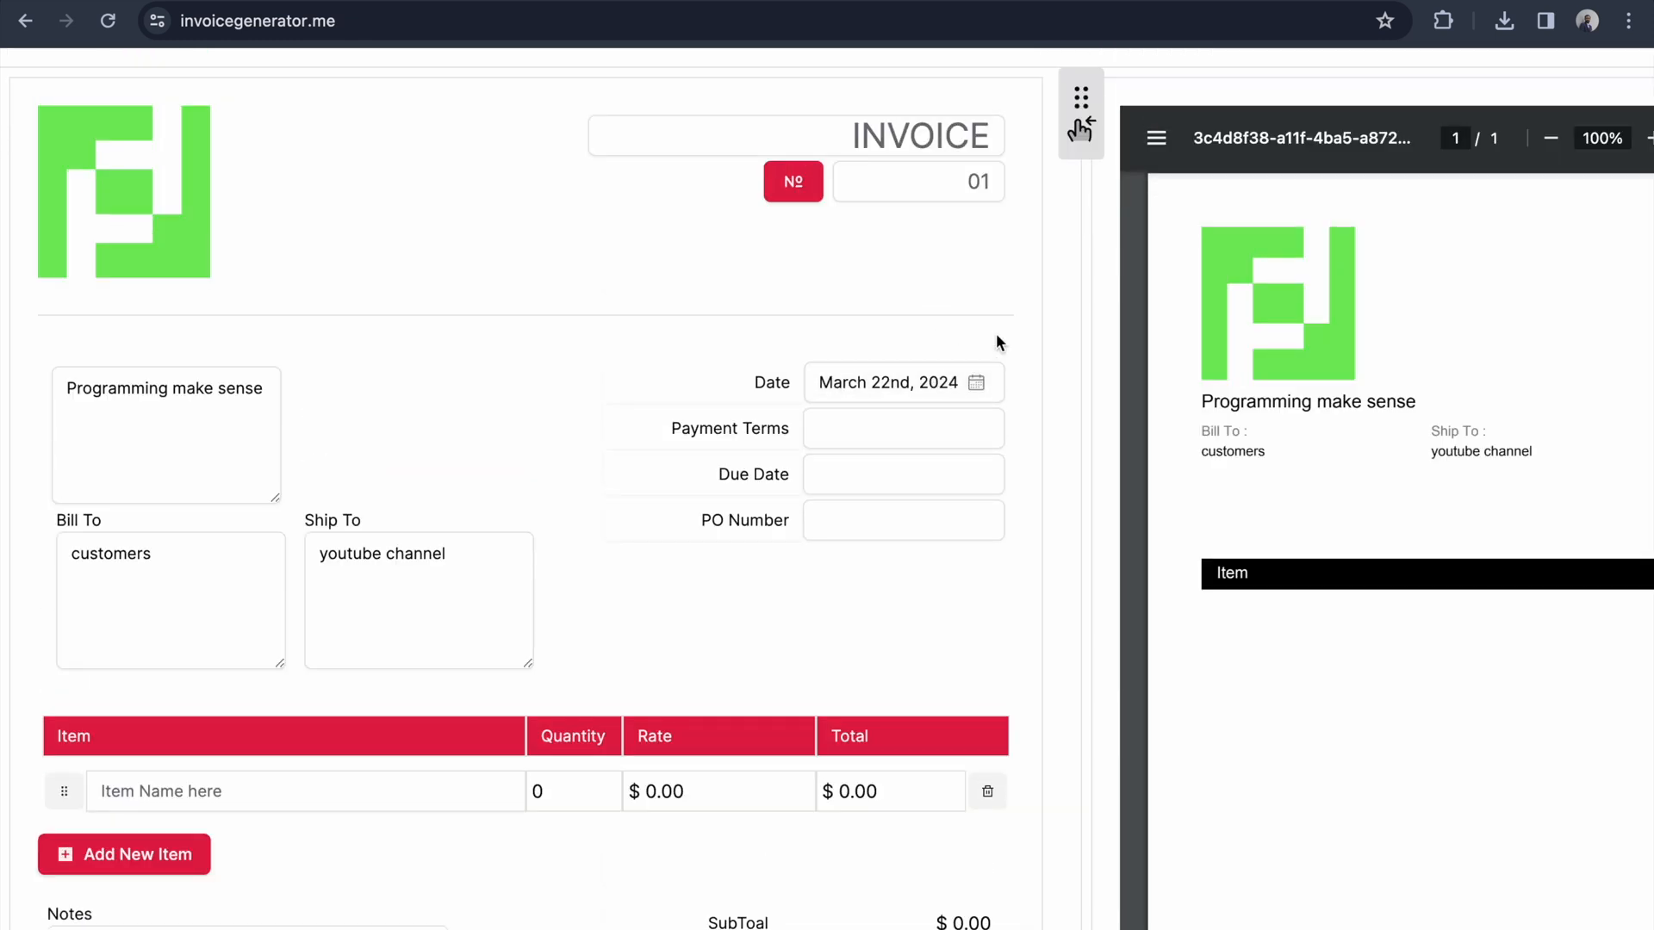
pyautogui.click(902, 381)
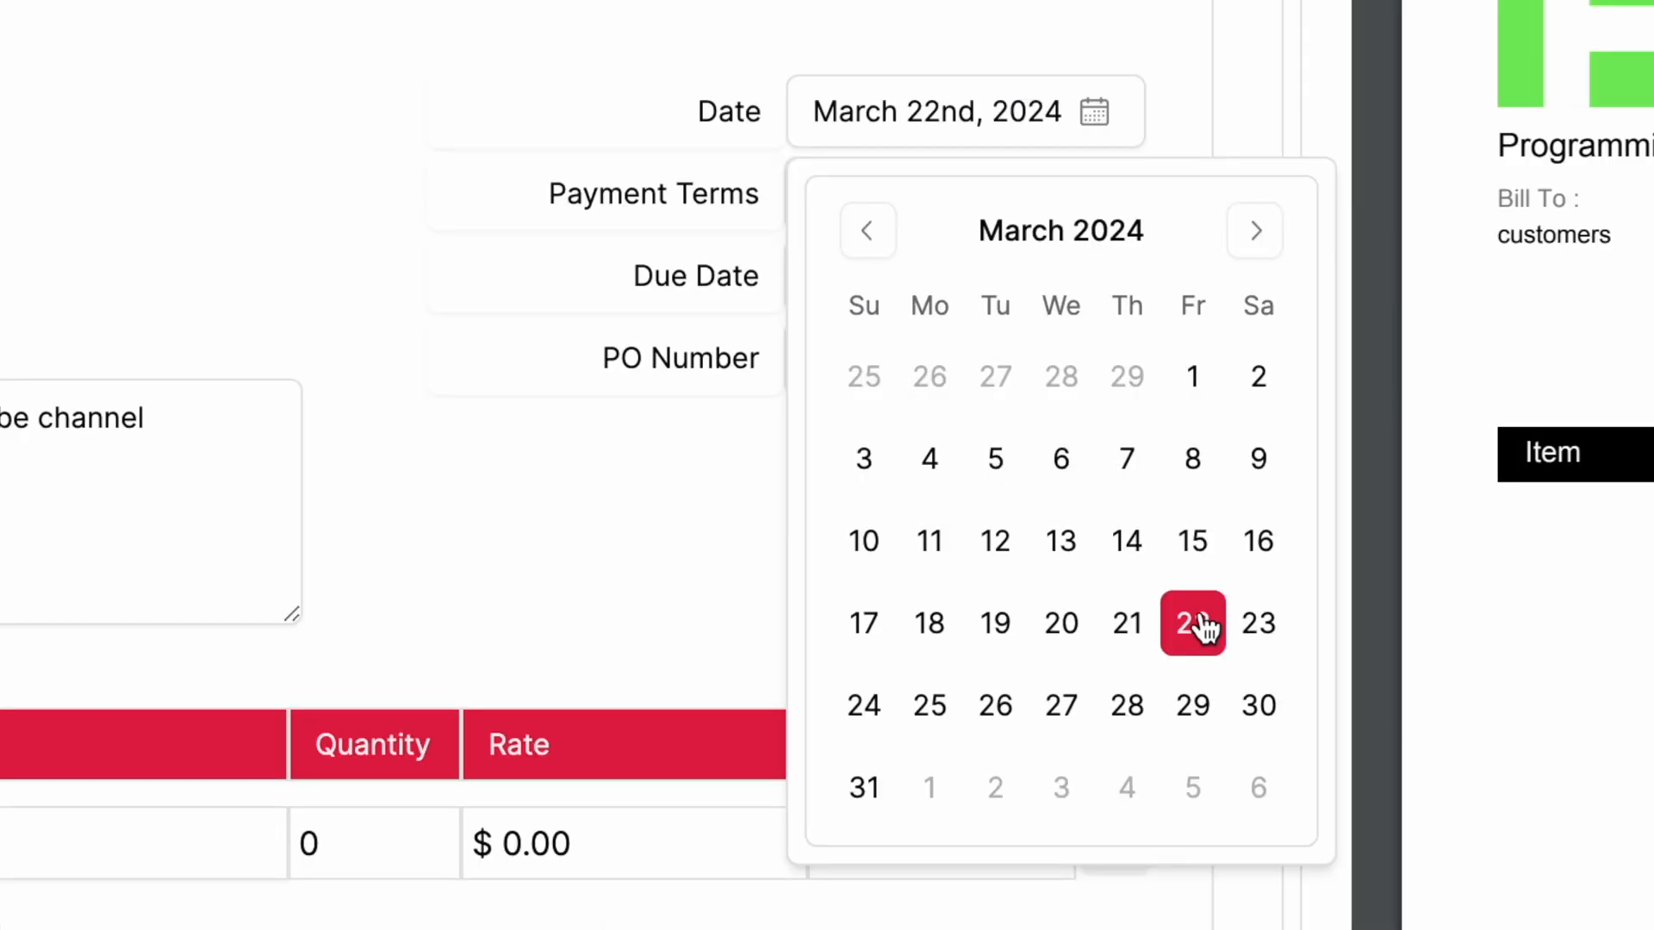
pyautogui.moveTo(1170, 456)
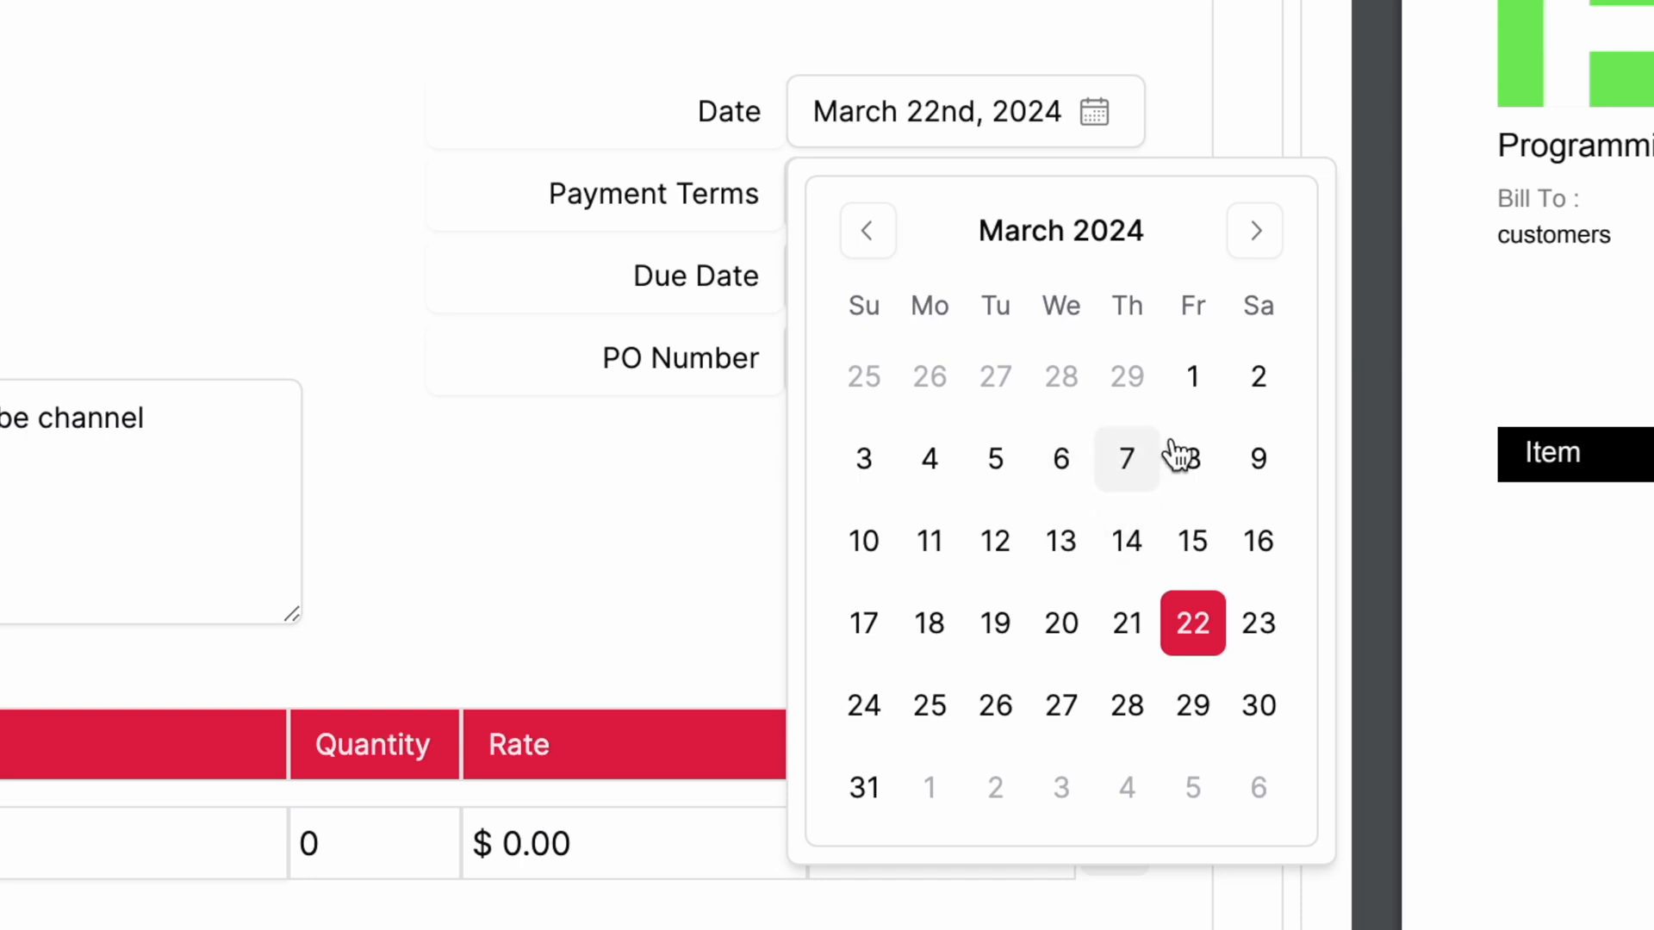
pyautogui.moveTo(1061, 460)
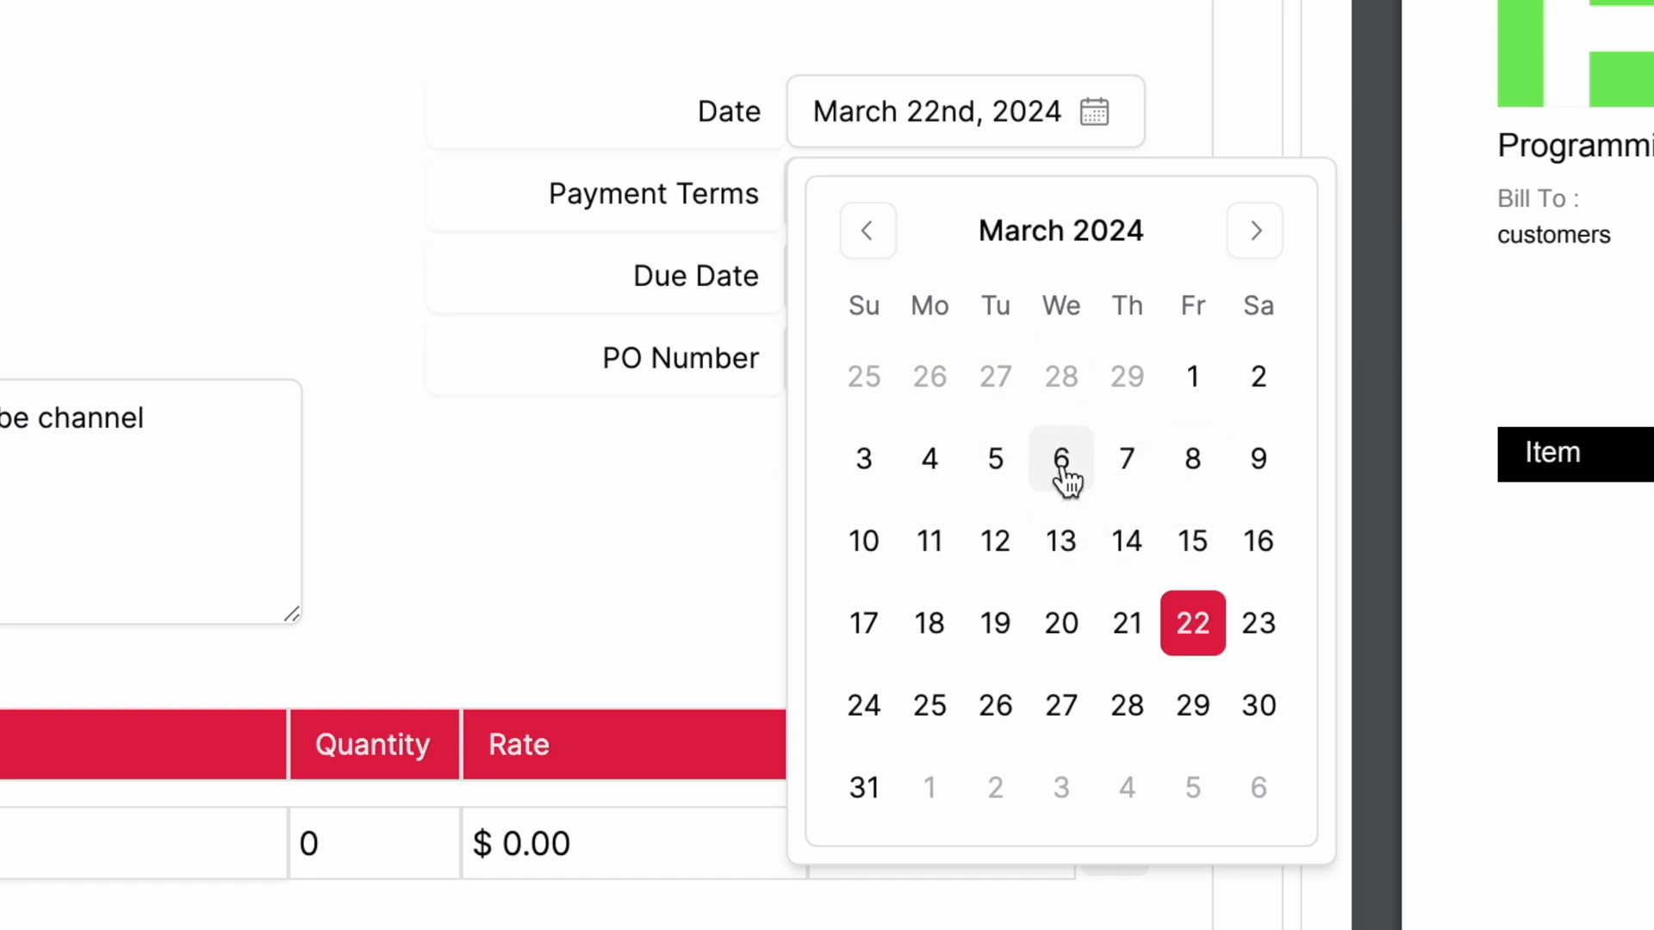
# Step: Pick March 6th, 2024 as the invoice date in the calendar
pyautogui.click(1061, 459)
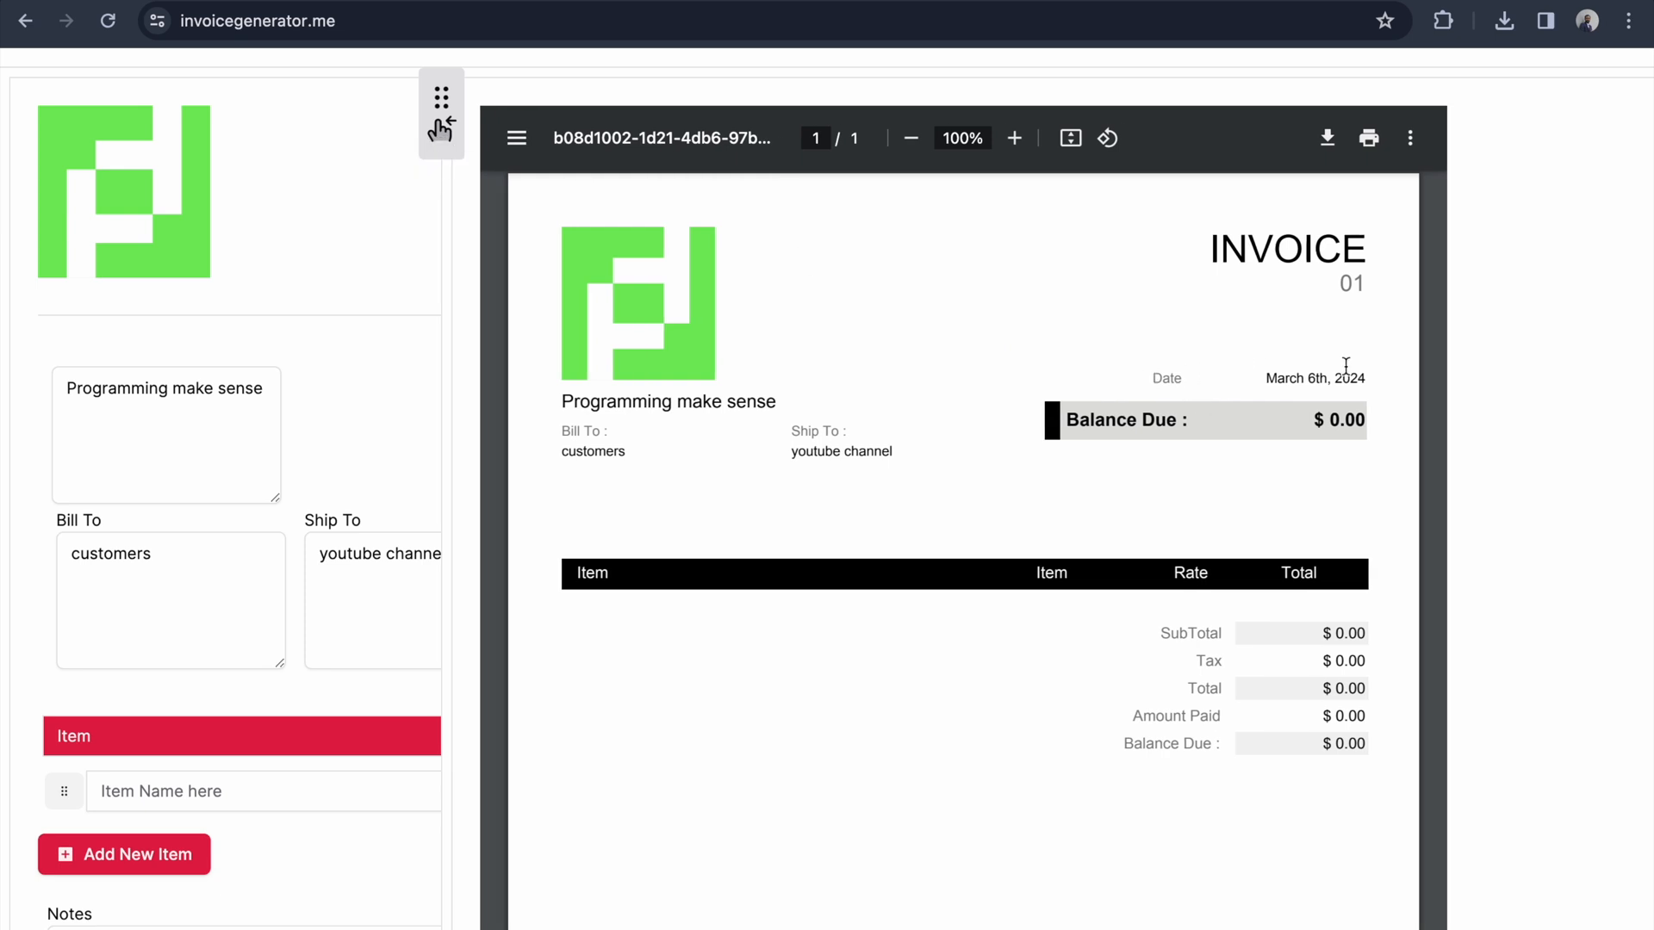
pyautogui.moveTo(462, 125)
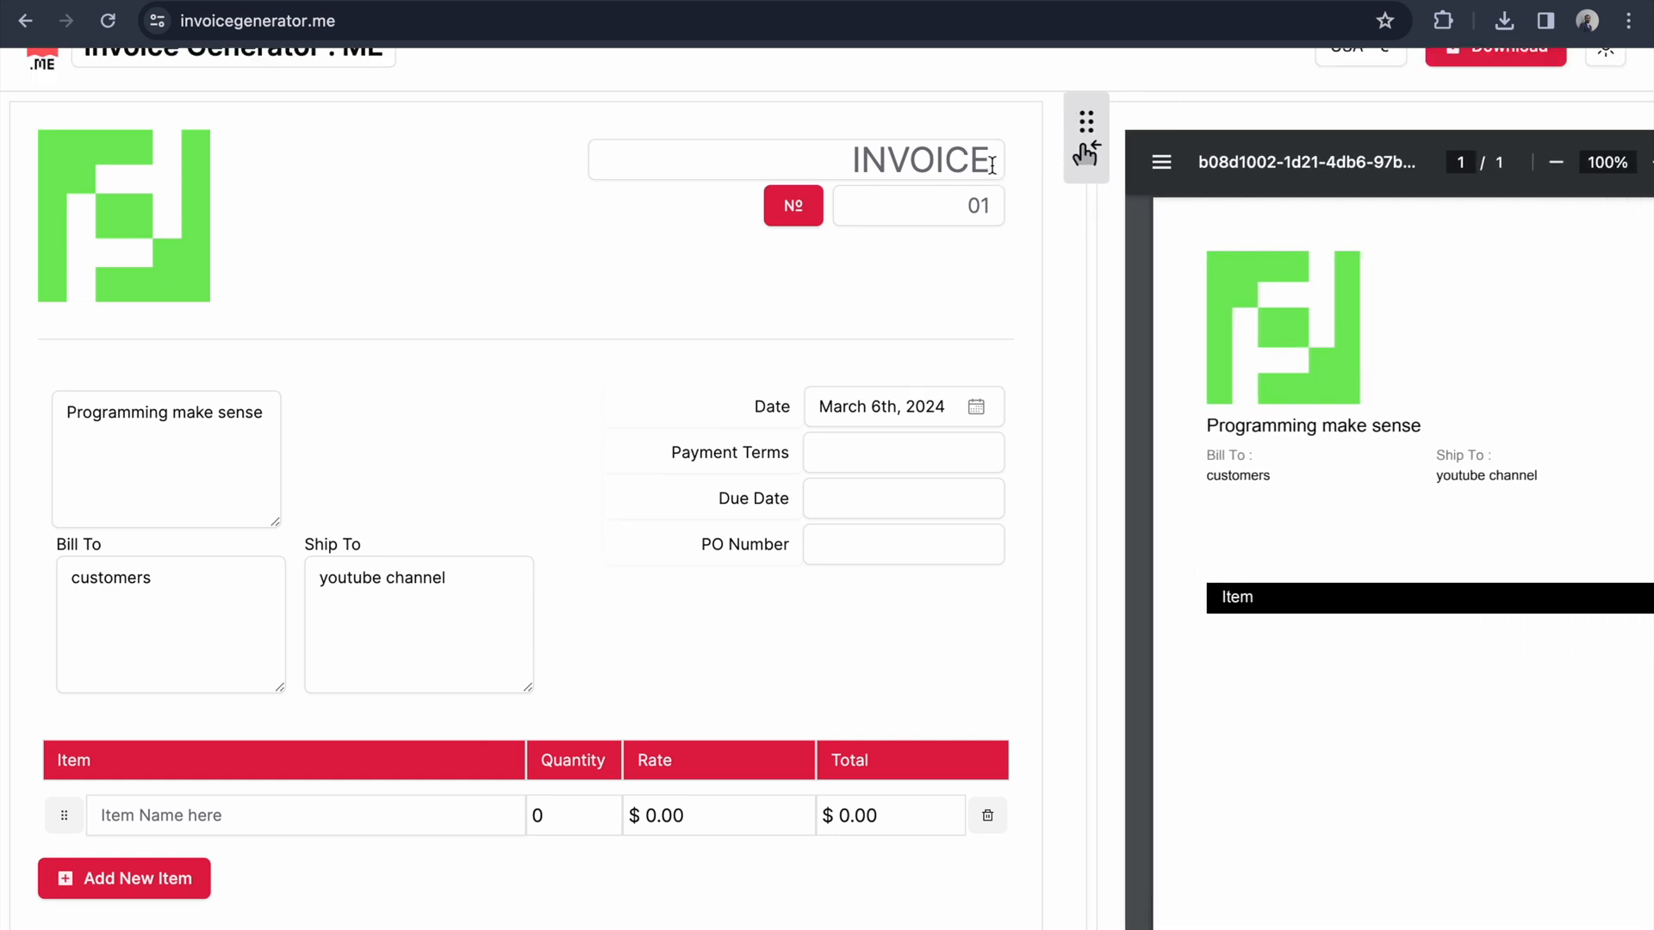
# Step: Edit the INVOICE title field and the invoice number field
pyautogui.click(796, 160)
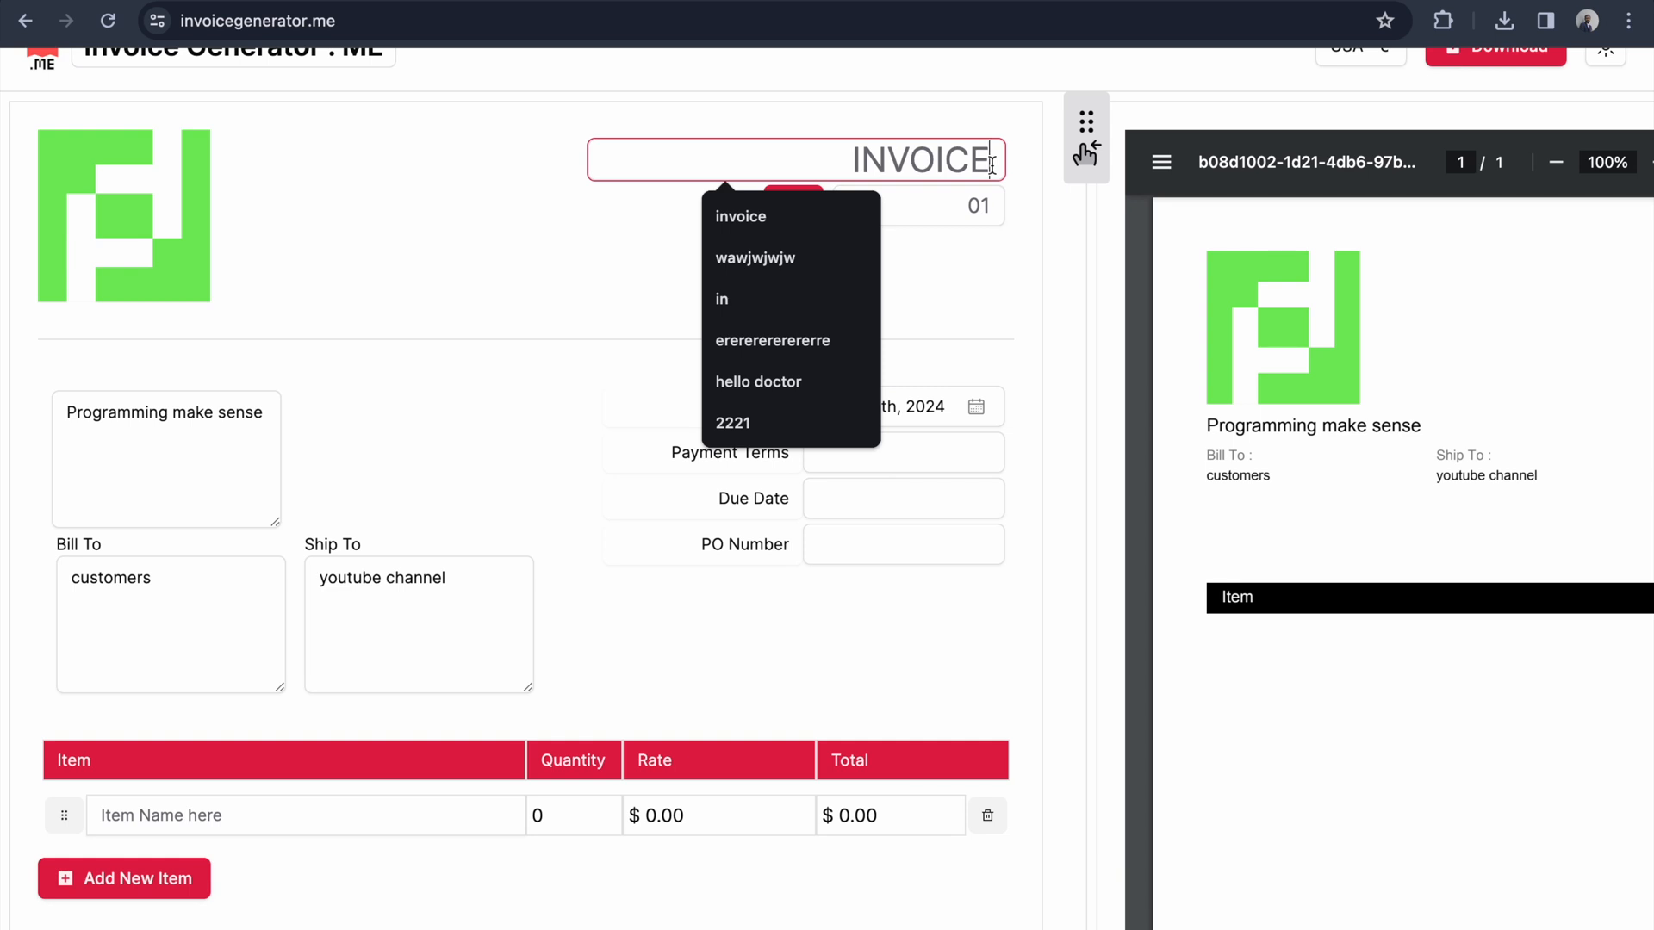
pyautogui.moveTo(1062, 151)
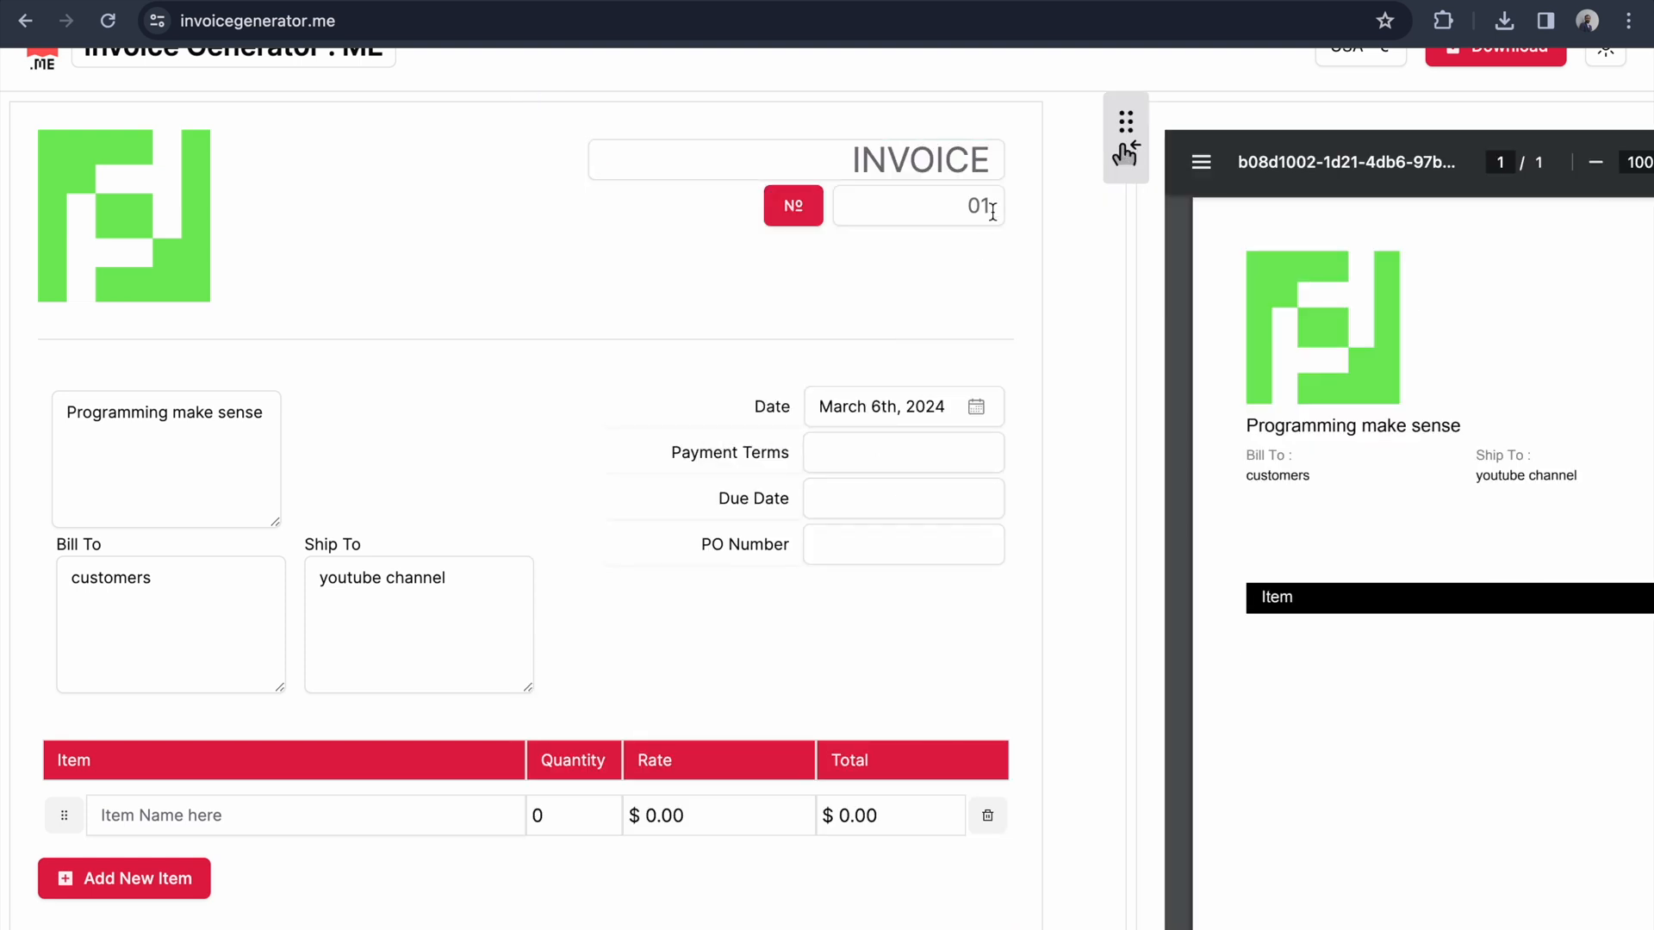
pyautogui.click(916, 206)
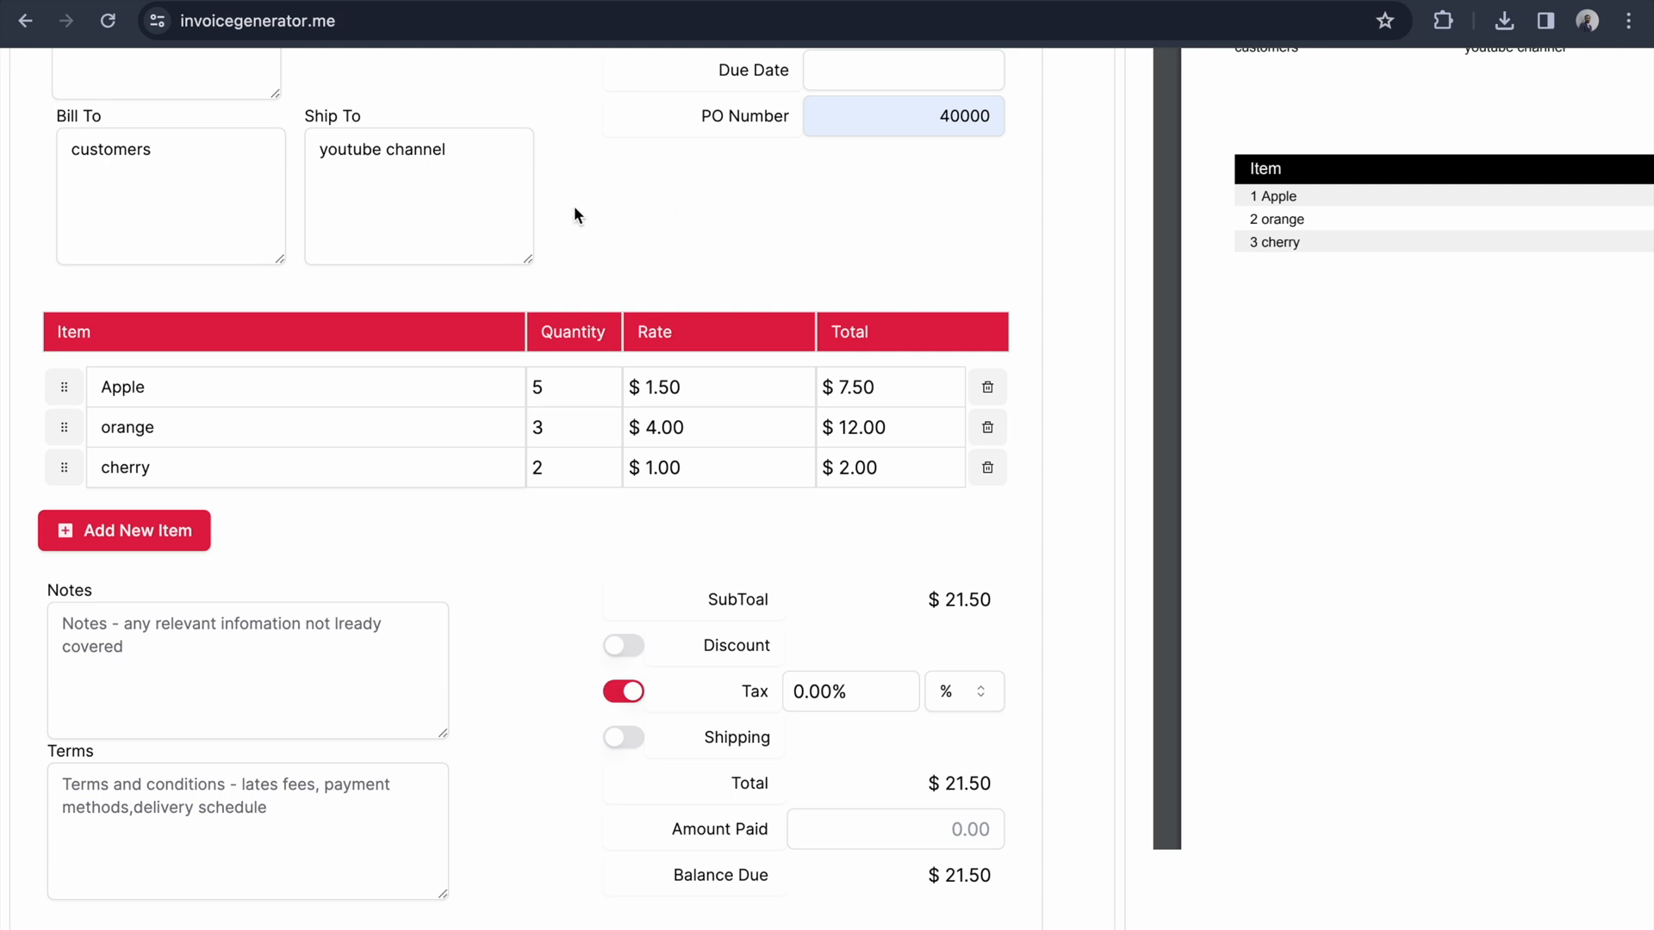
pyautogui.moveTo(39, 274)
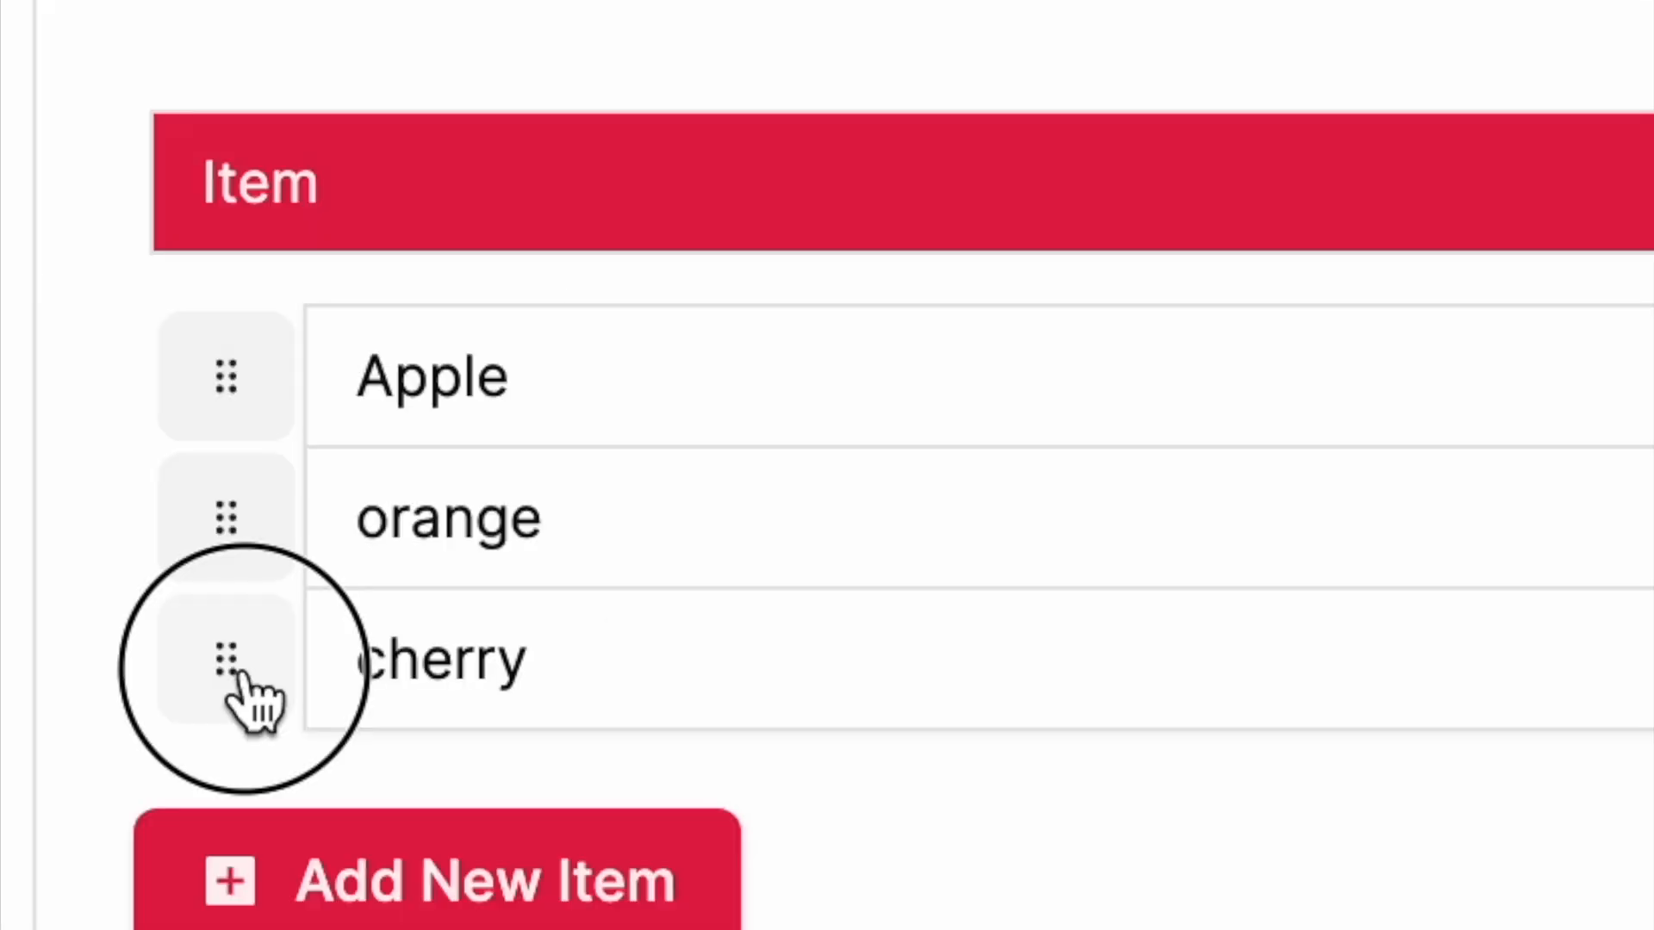
# Step: Move the cherry row above Apple and orange in the item table
pyautogui.moveTo(225, 657); pyautogui.dragTo(225, 376)
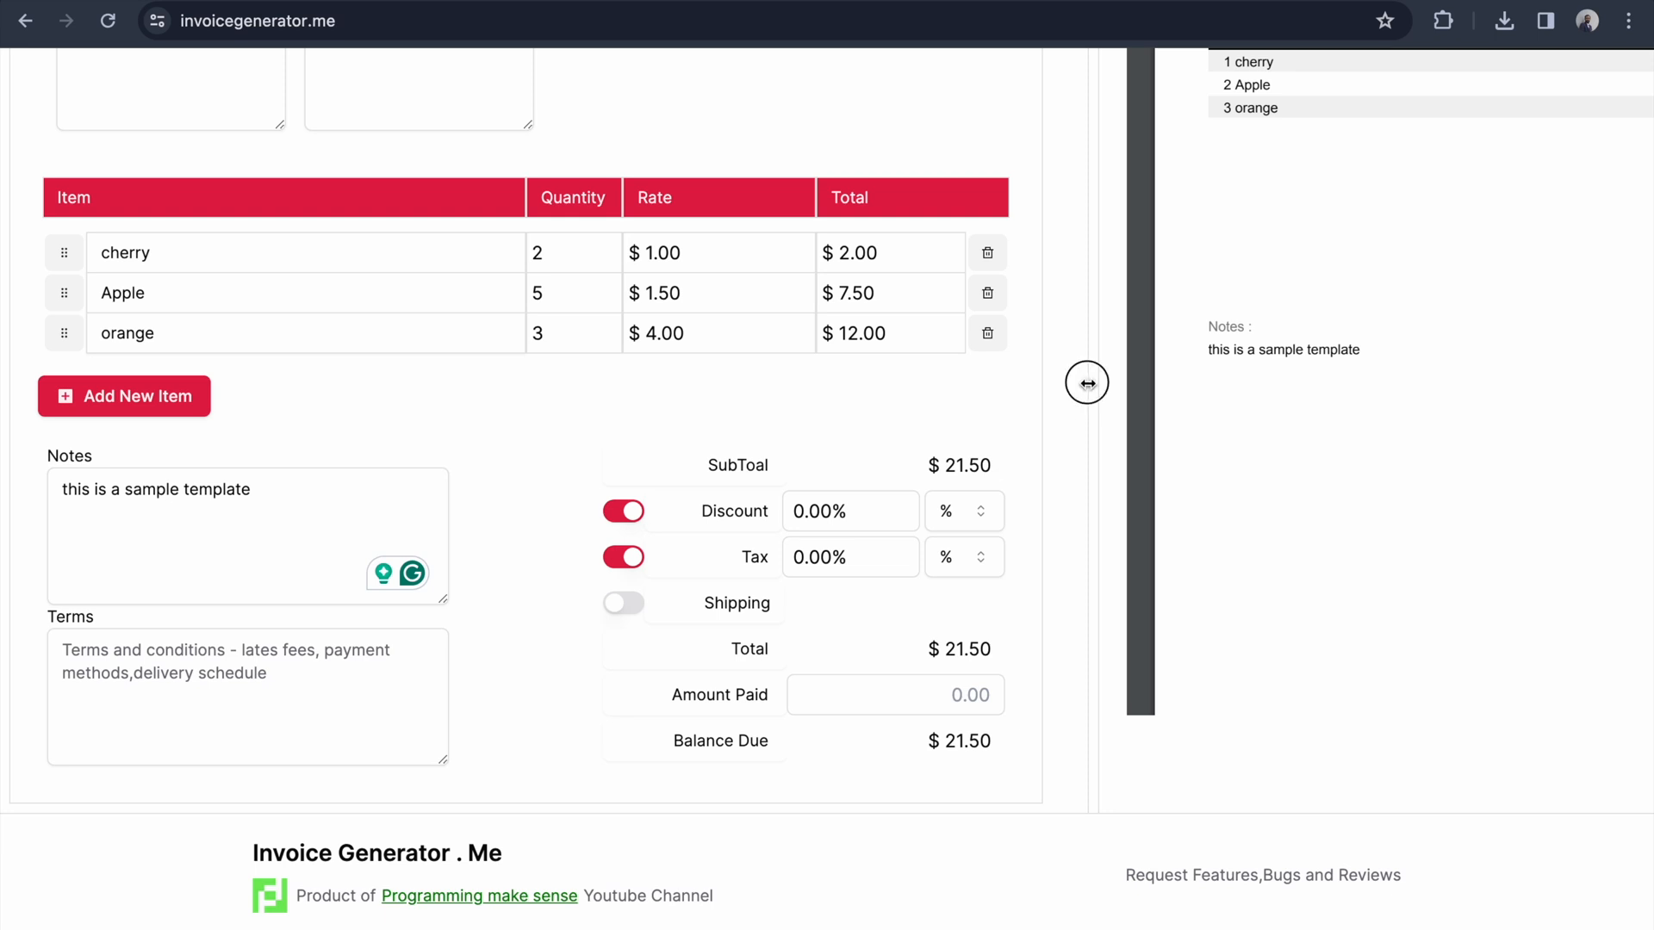
# Step: Set a $10.00 discount and $2.00 shipping, download the invoice and view the saved PDF
pyautogui.moveTo(1086, 382); pyautogui.dragTo(628, 381)
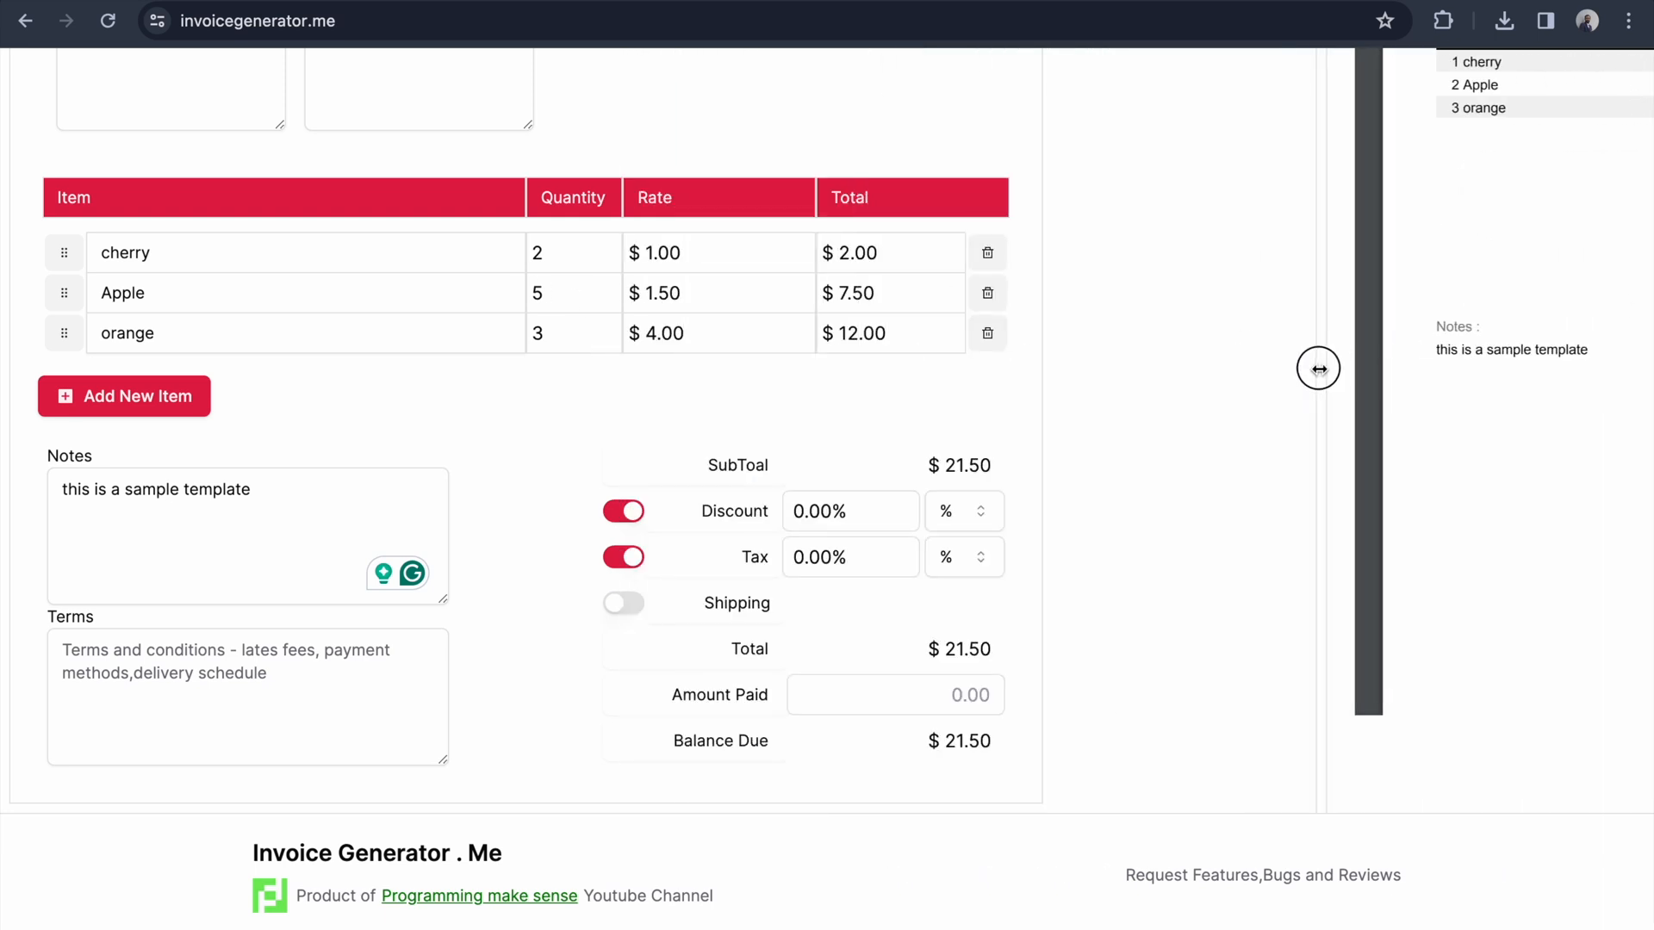
pyautogui.moveTo(1319, 368); pyautogui.dragTo(1080, 427)
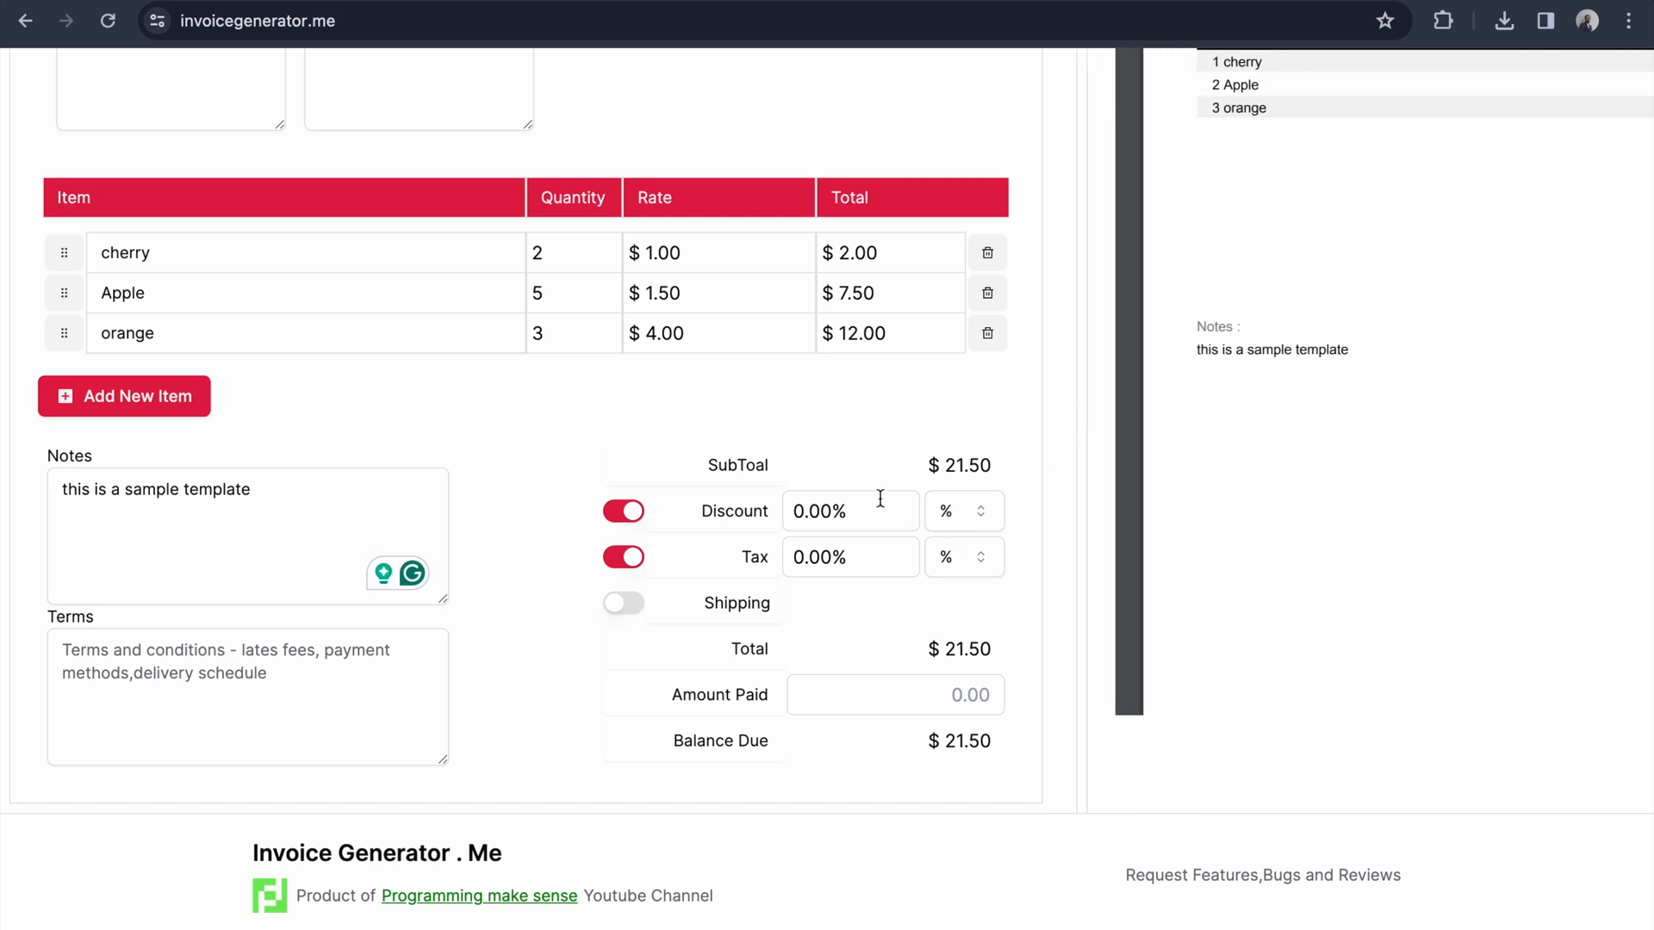
pyautogui.click(849, 511)
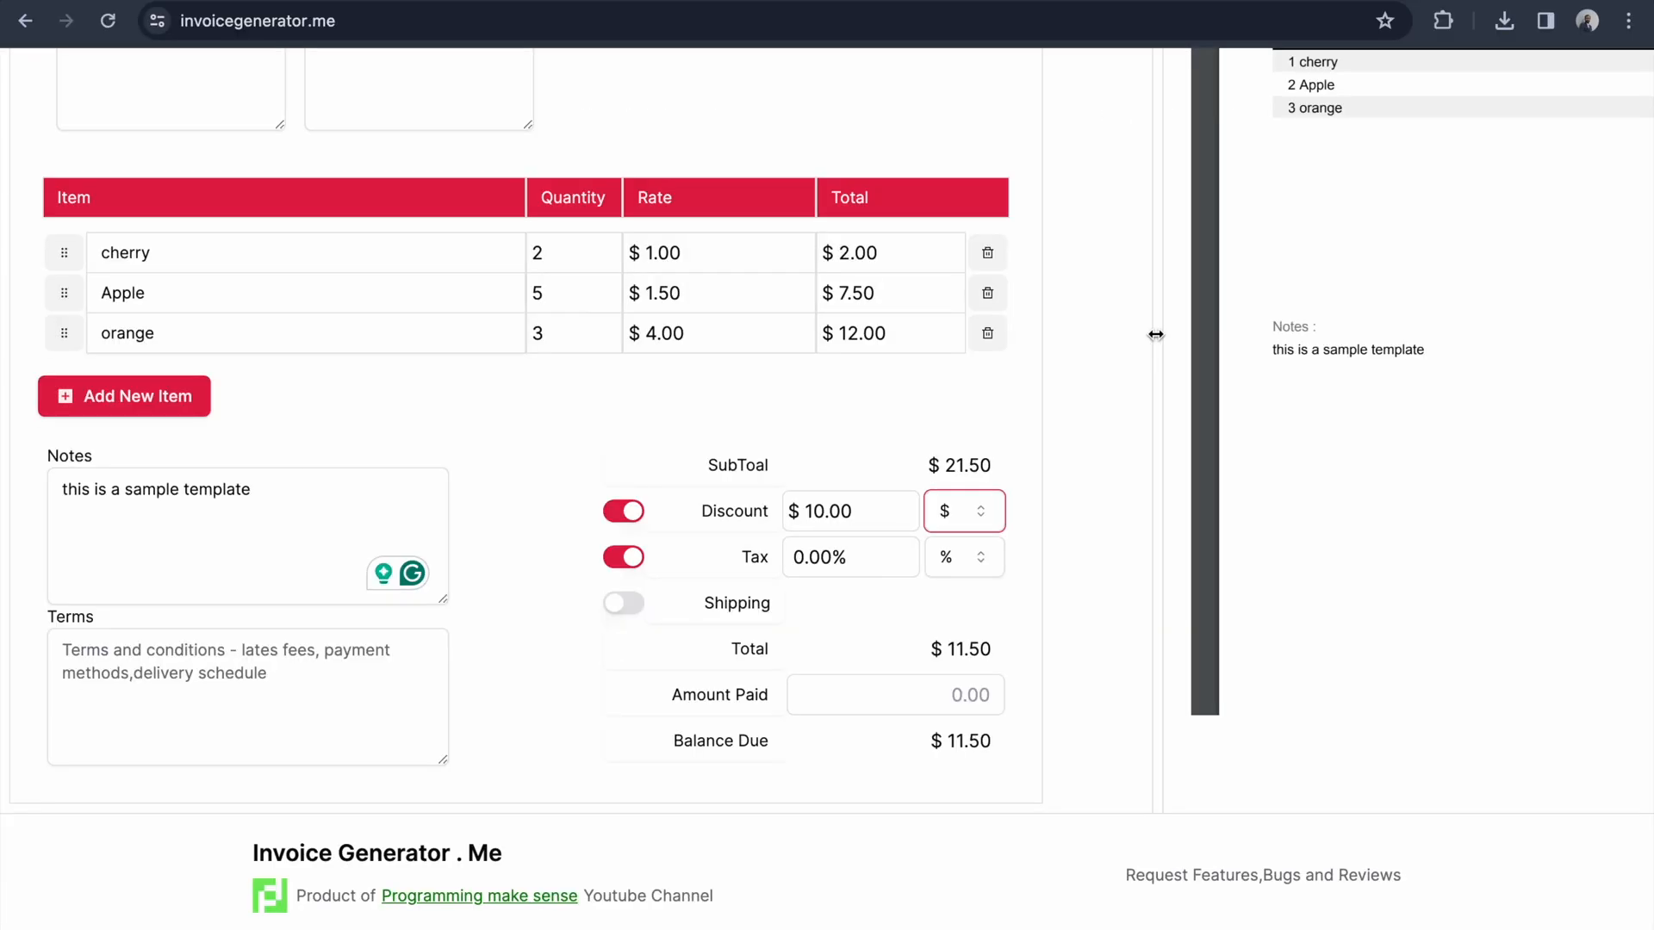
pyautogui.write('2.00')
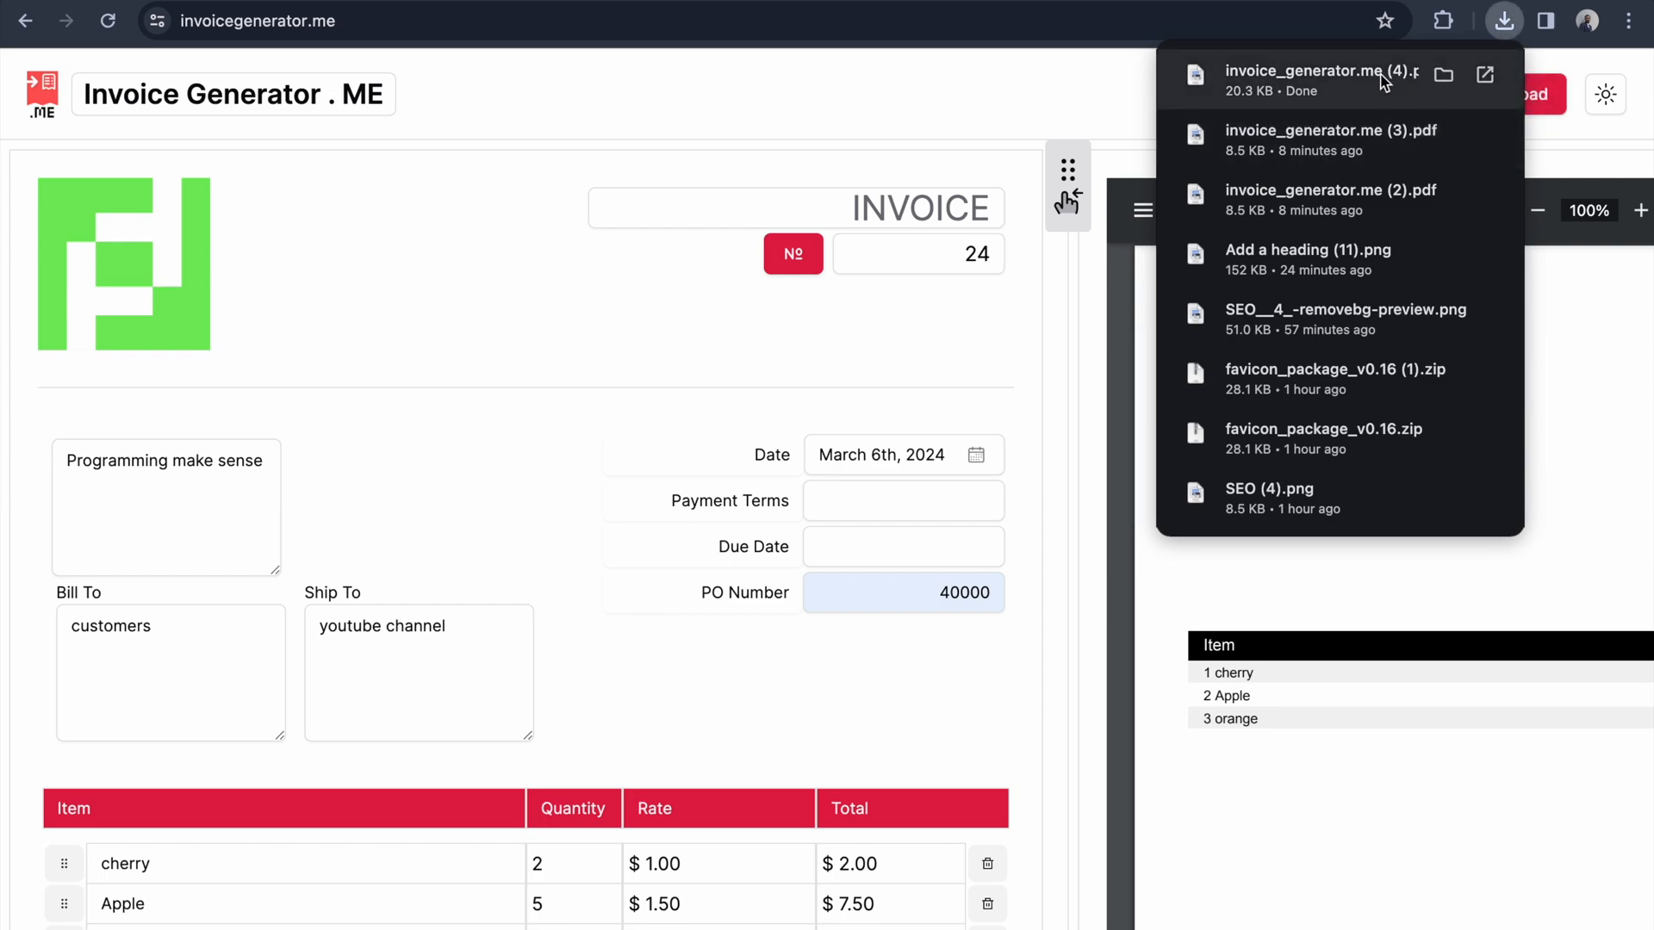
pyautogui.click(1319, 81)
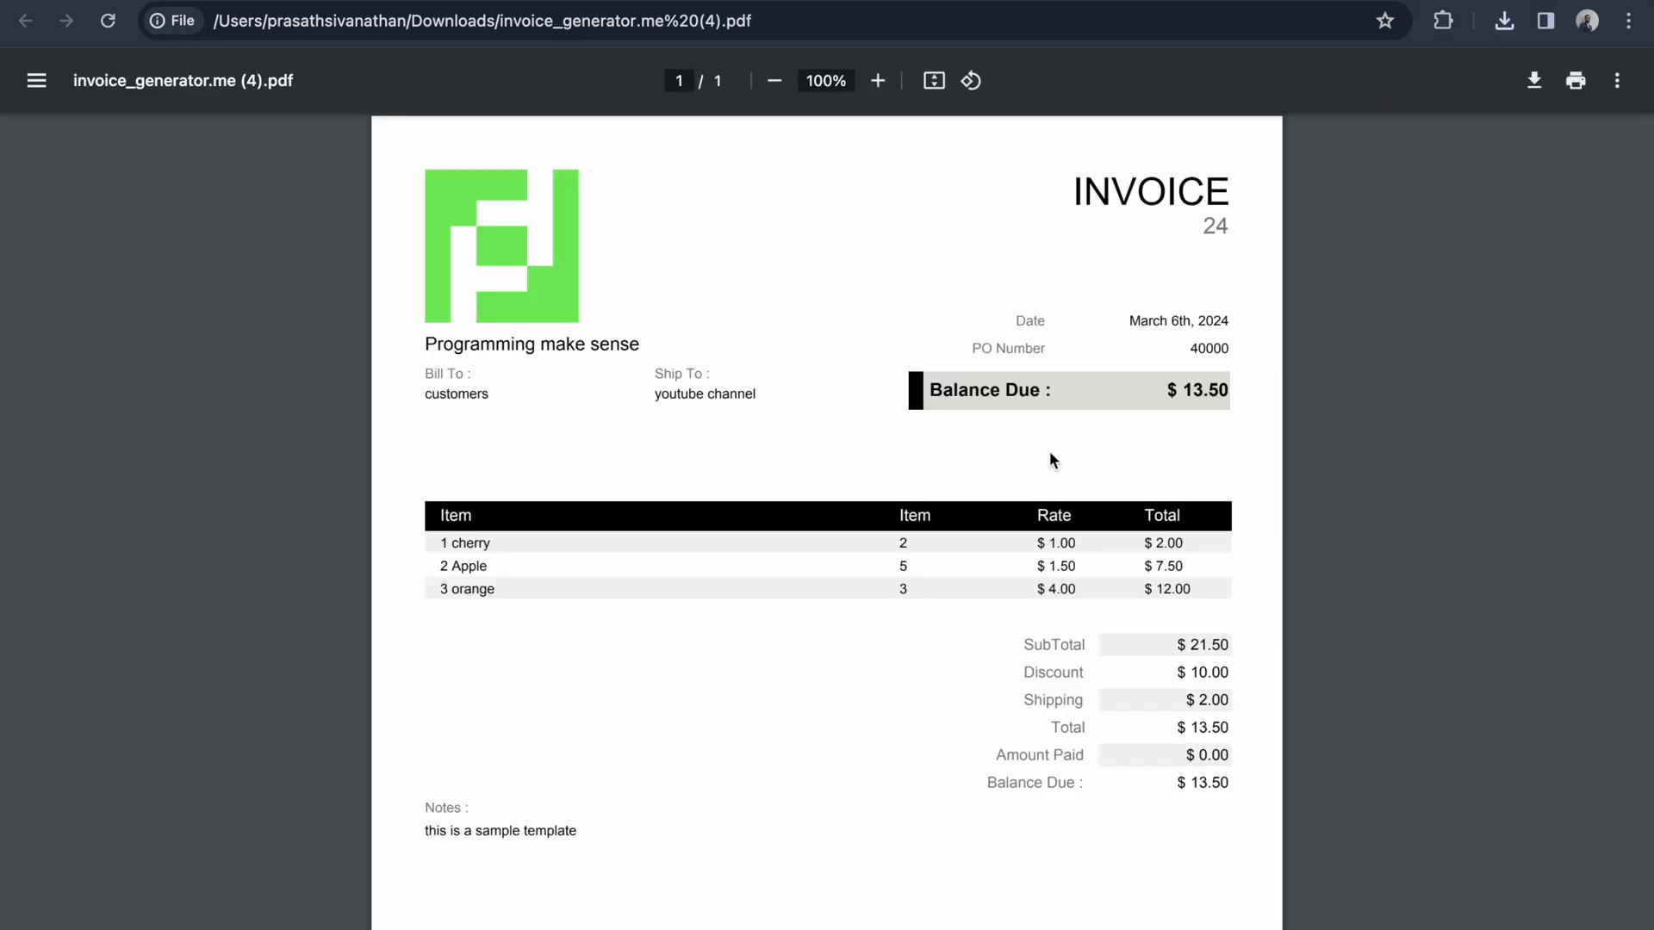